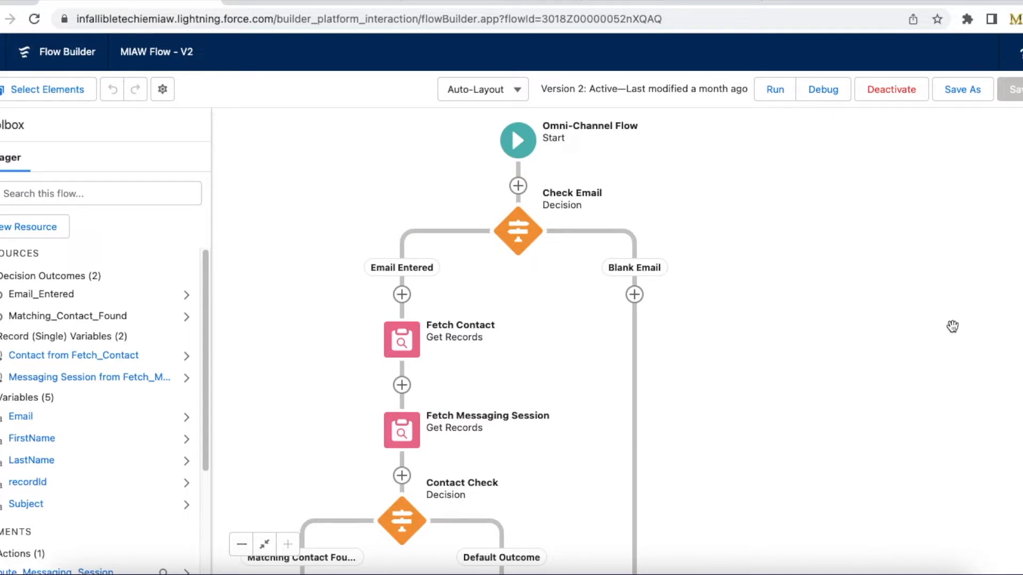
{"action": "mouse_move", "coordinate": [840, 249]}
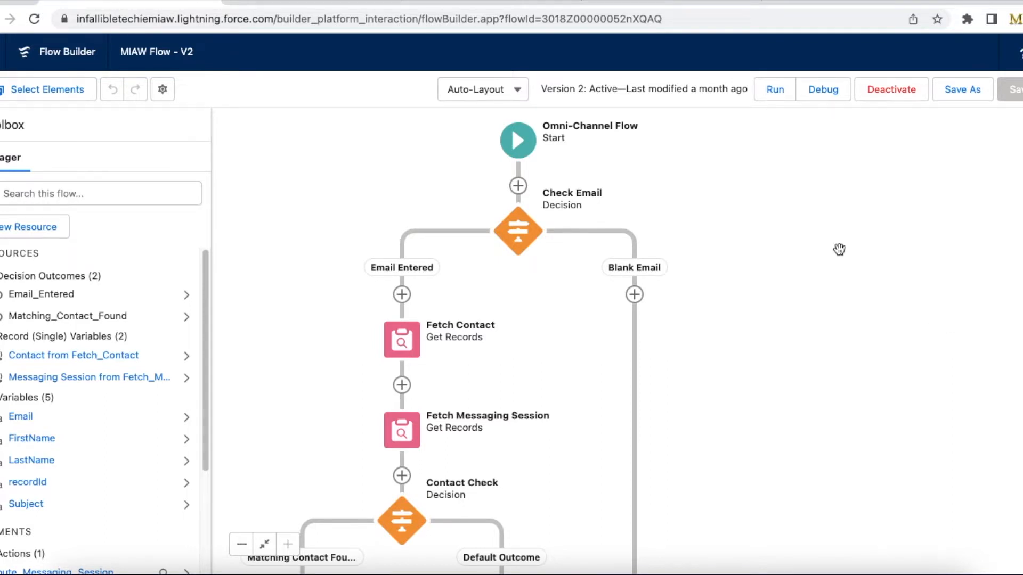
{"action": "mouse_move", "coordinate": [621, 142]}
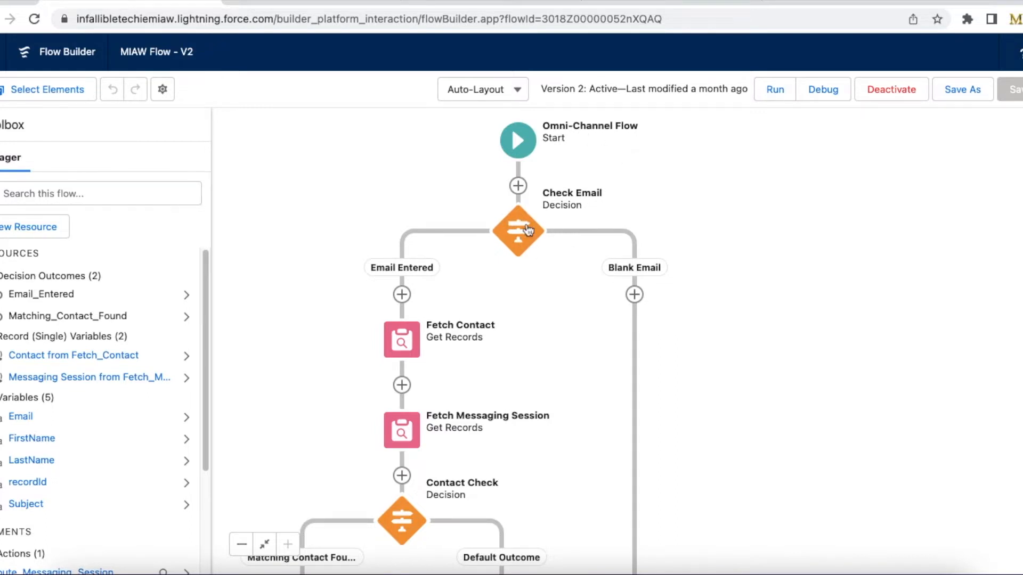
{"action": "mouse_move", "coordinate": [532, 245]}
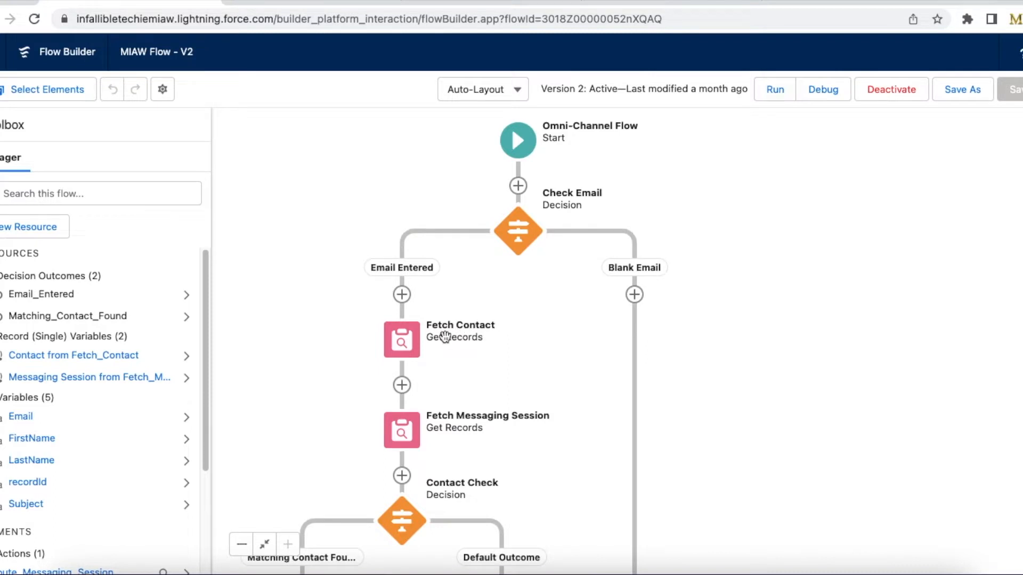
{"action": "mouse_move", "coordinate": [569, 202]}
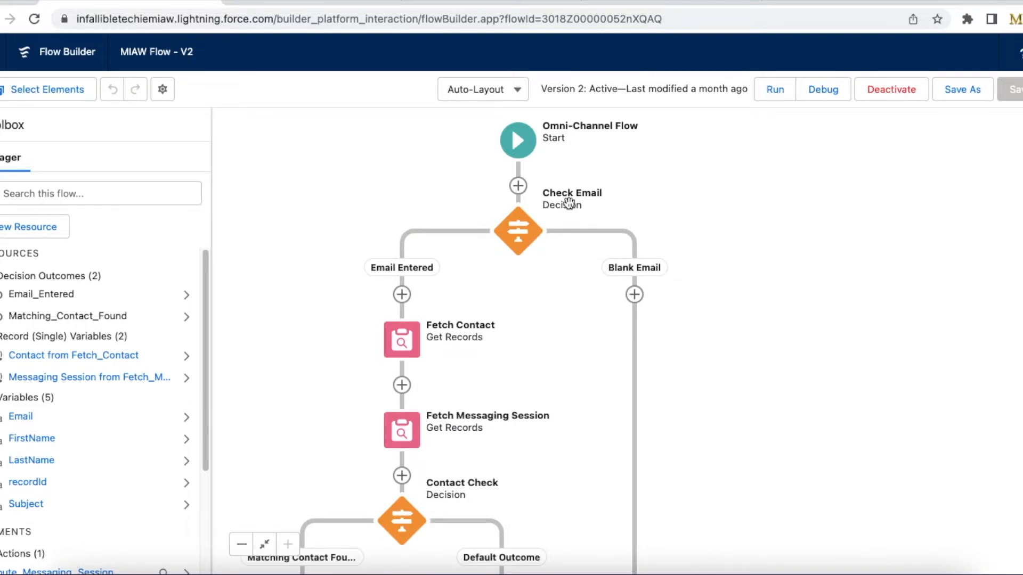
{"action": "mouse_move", "coordinate": [462, 437]}
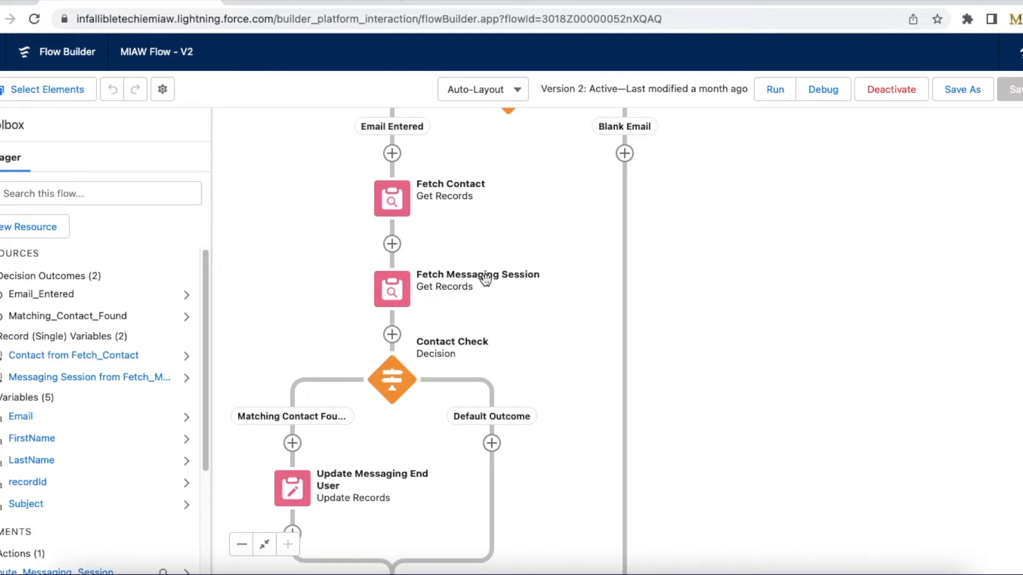
{"action": "mouse_move", "coordinate": [352, 506]}
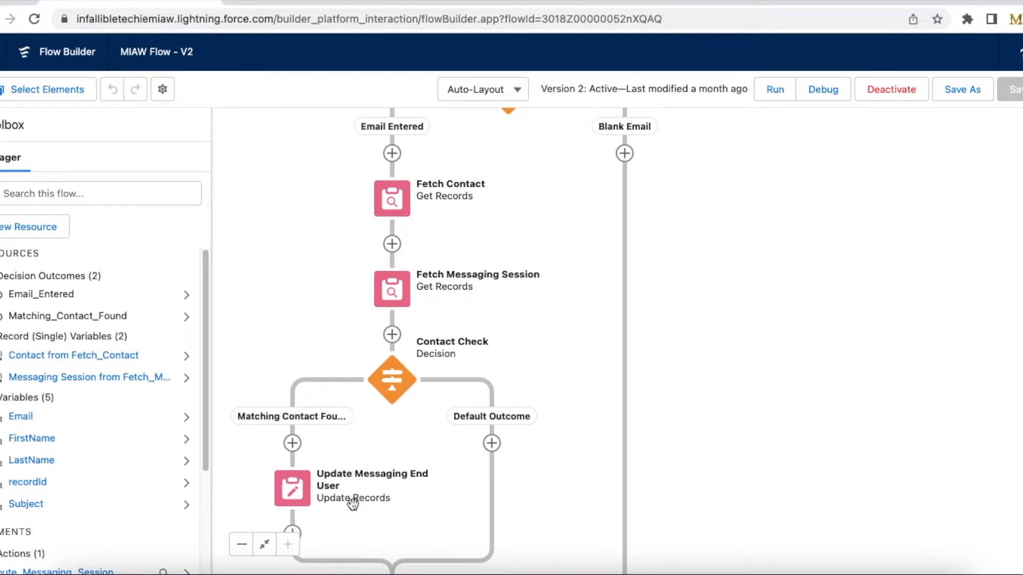
{"action": "mouse_move", "coordinate": [361, 483]}
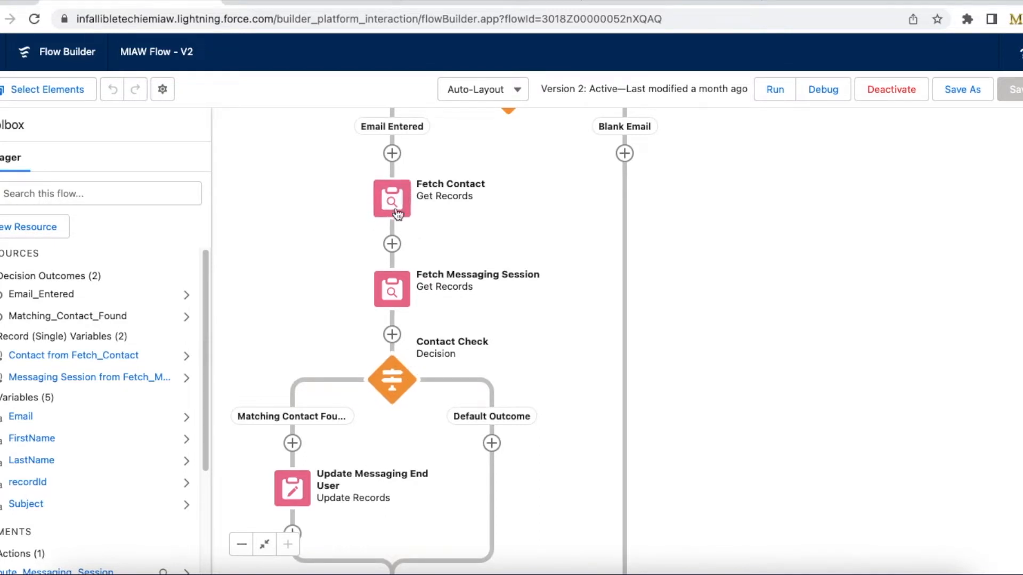
{"action": "mouse_move", "coordinate": [326, 485]}
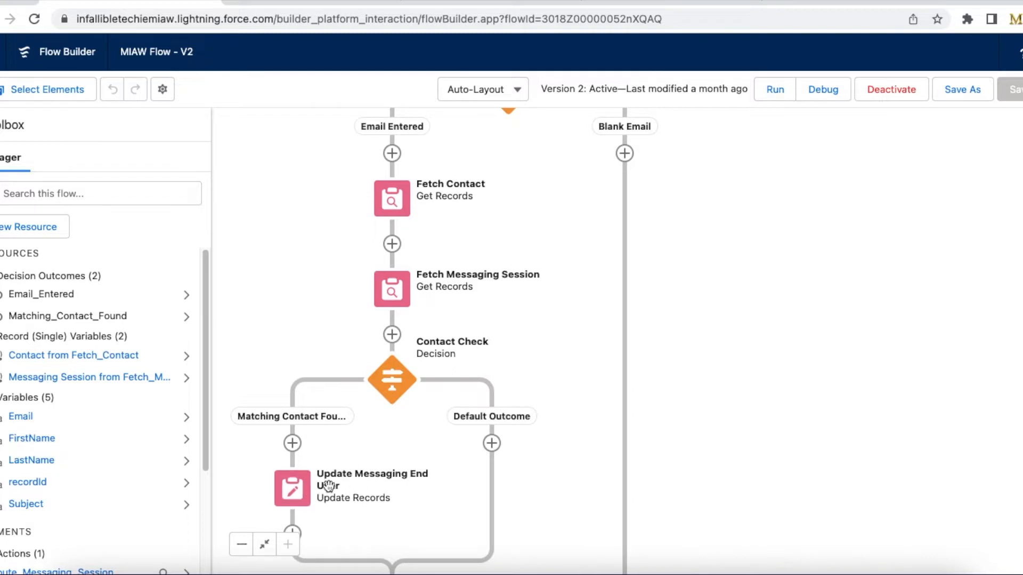
{"action": "mouse_move", "coordinate": [636, 494]}
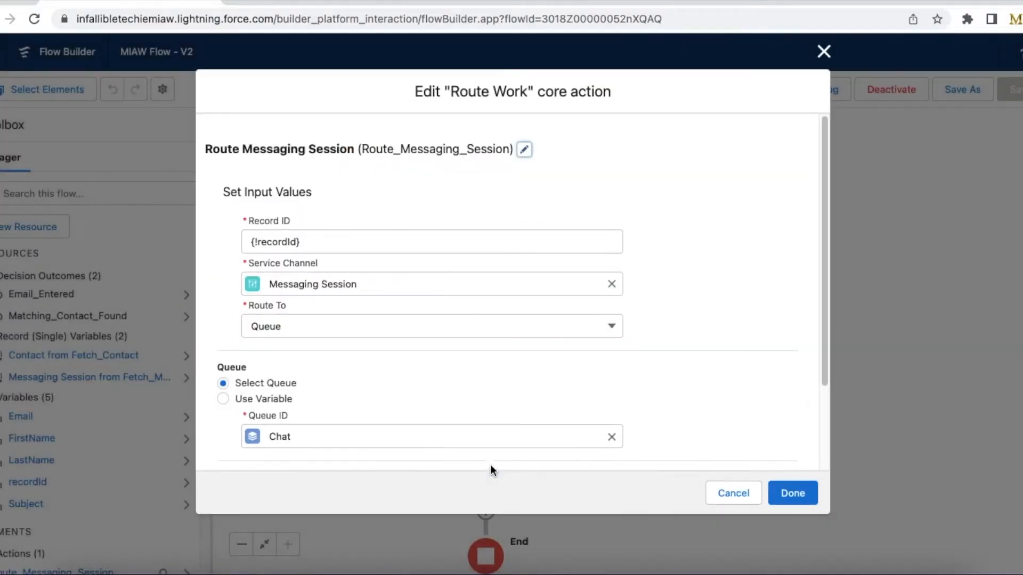
Step: Leave the Route Work action unchanged and review the MIAW Flow V2 canvas end to end
{"action": "left_click", "coordinate": [792, 492]}
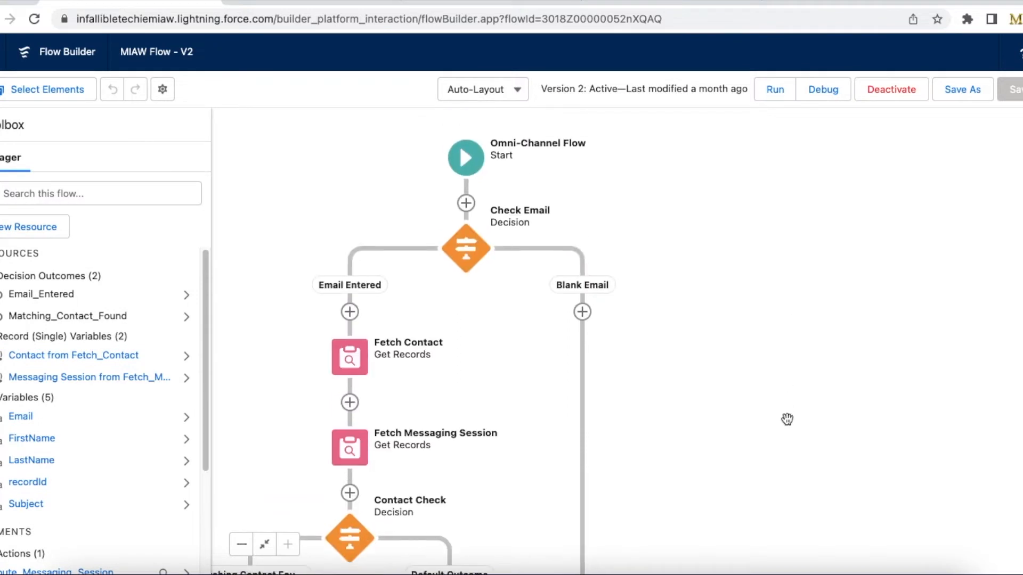
{"action": "mouse_move", "coordinate": [632, 314]}
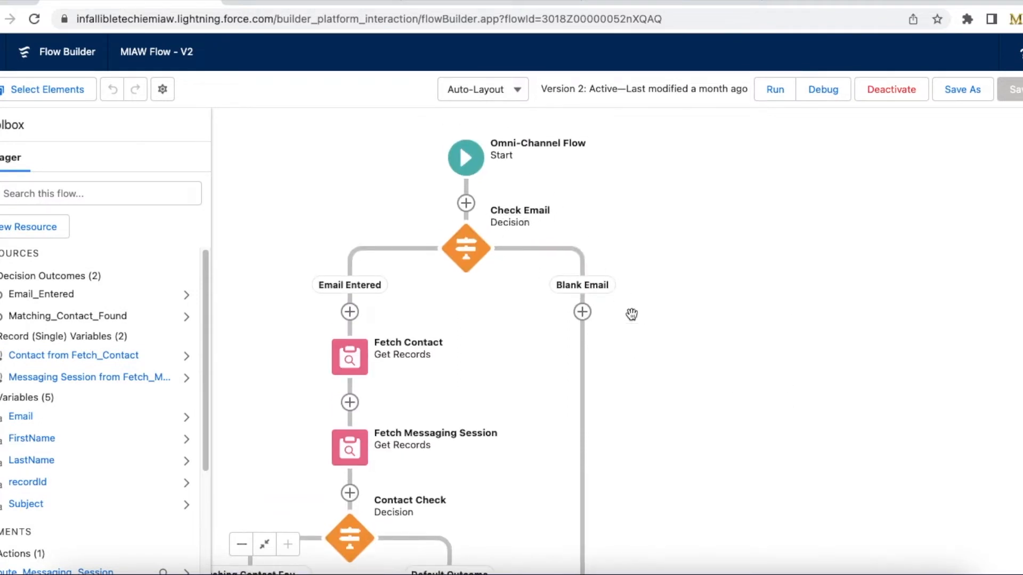
{"action": "mouse_move", "coordinate": [569, 281]}
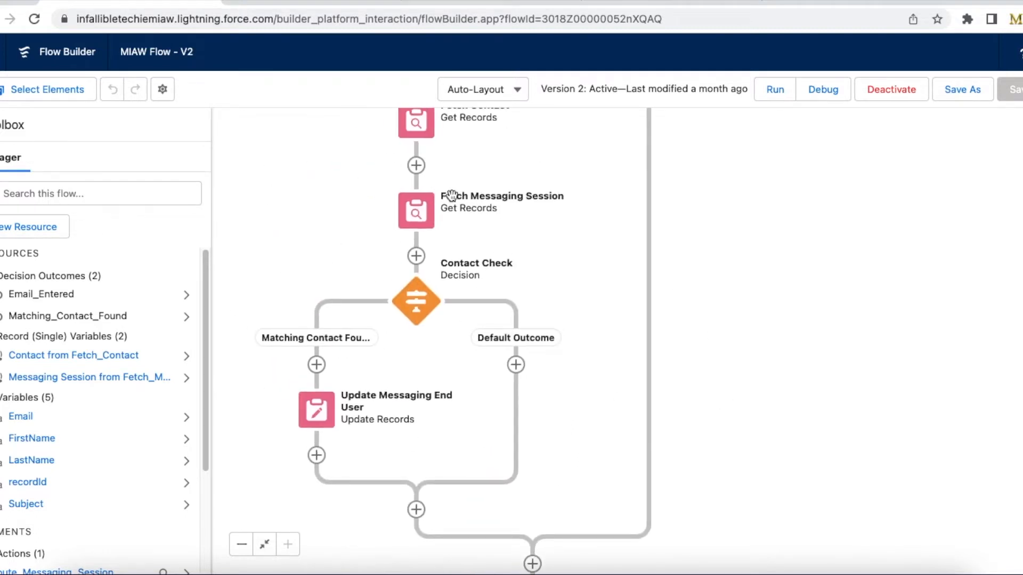
{"action": "mouse_move", "coordinate": [468, 262]}
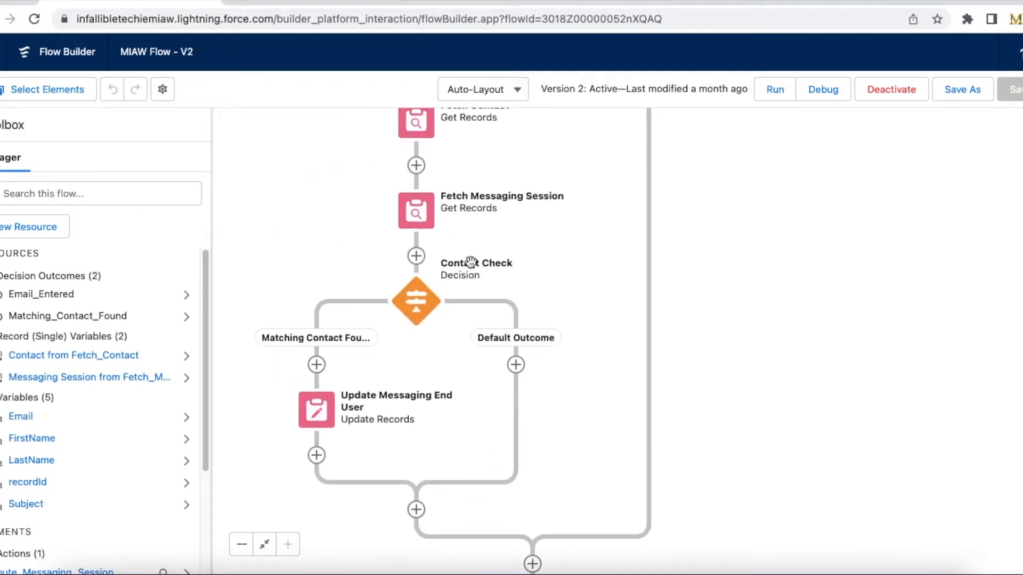
{"action": "mouse_move", "coordinate": [748, 233]}
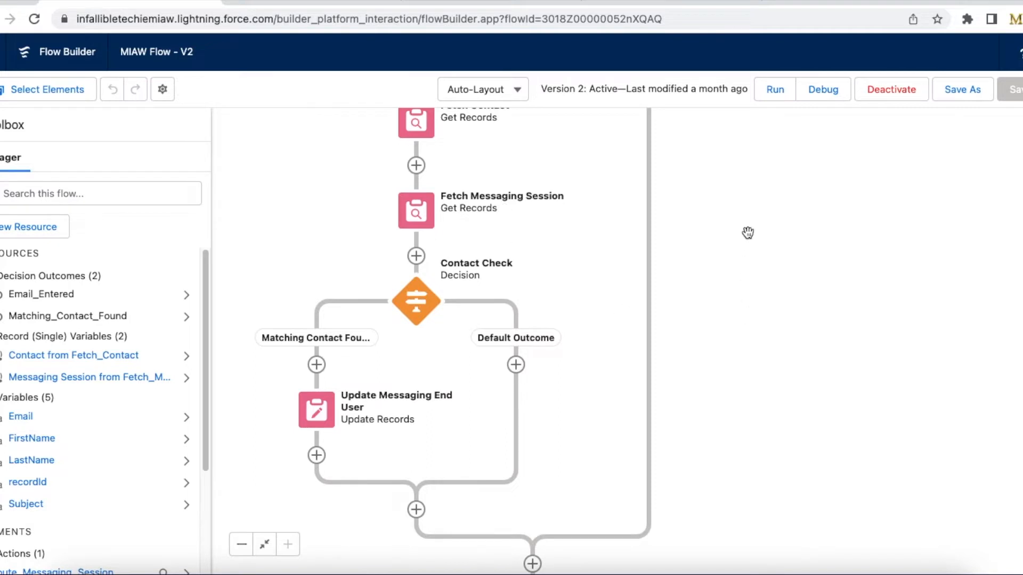
{"action": "scroll", "scroll_direction": "down", "scroll_amount": 3}
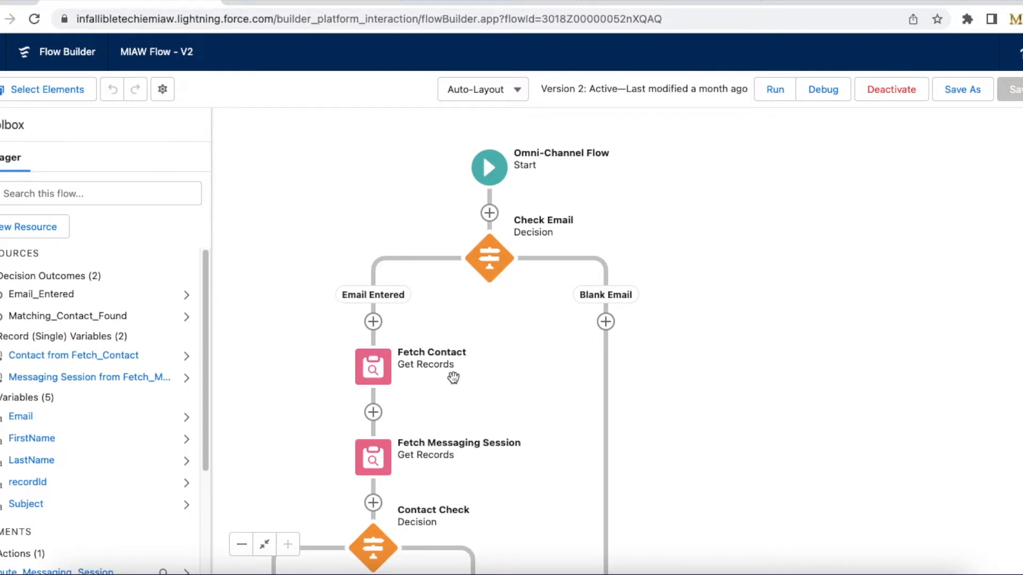
{"action": "mouse_move", "coordinate": [440, 272]}
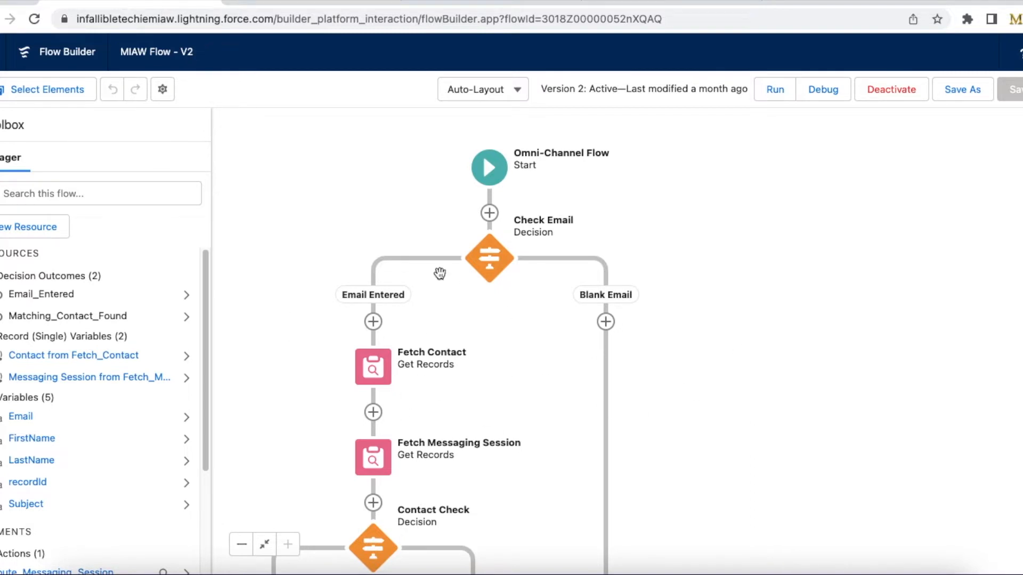
{"action": "mouse_move", "coordinate": [724, 461]}
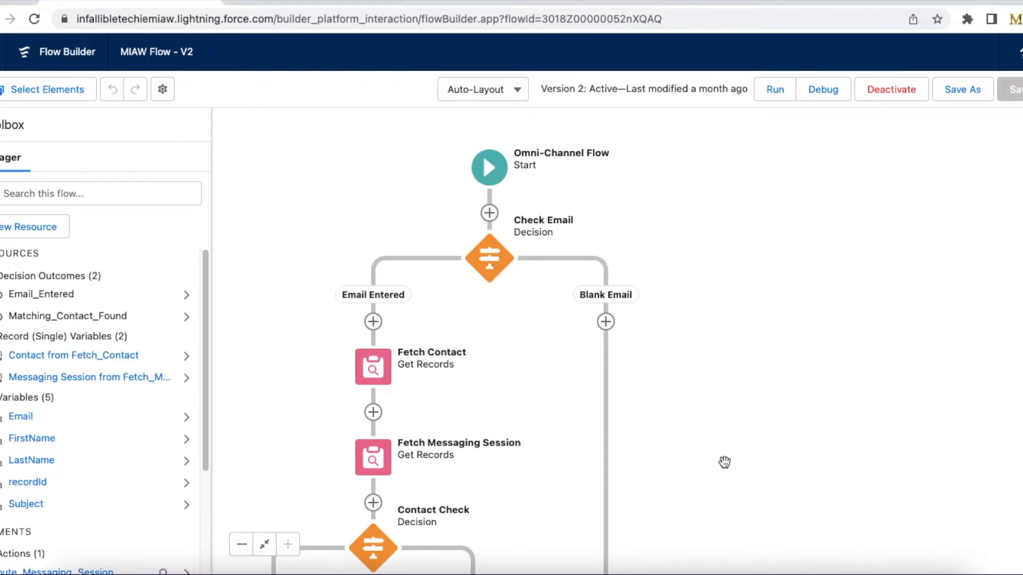
{"action": "mouse_move", "coordinate": [535, 197]}
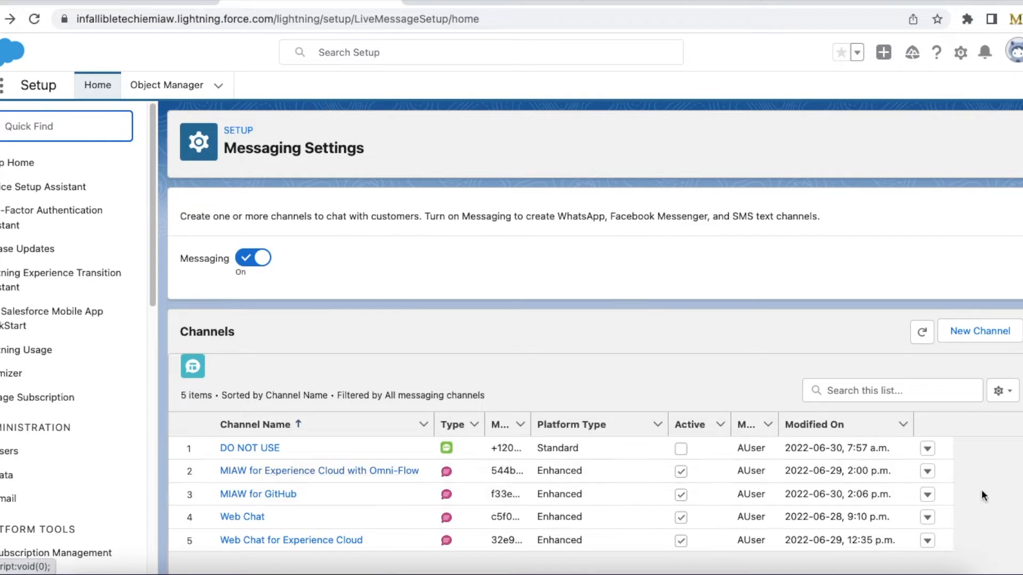
Step: View the MIAW for Experience Cloud with Omni-Flow channel routed to MIAW Flow with Chat Backup fallback
{"action": "left_click", "coordinate": [925, 494]}
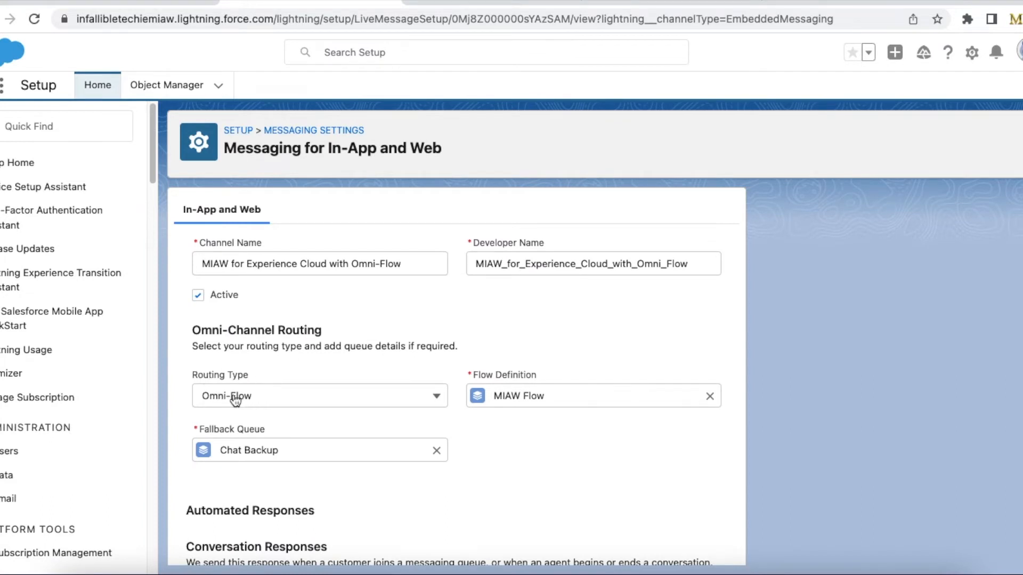
{"action": "mouse_move", "coordinate": [229, 400]}
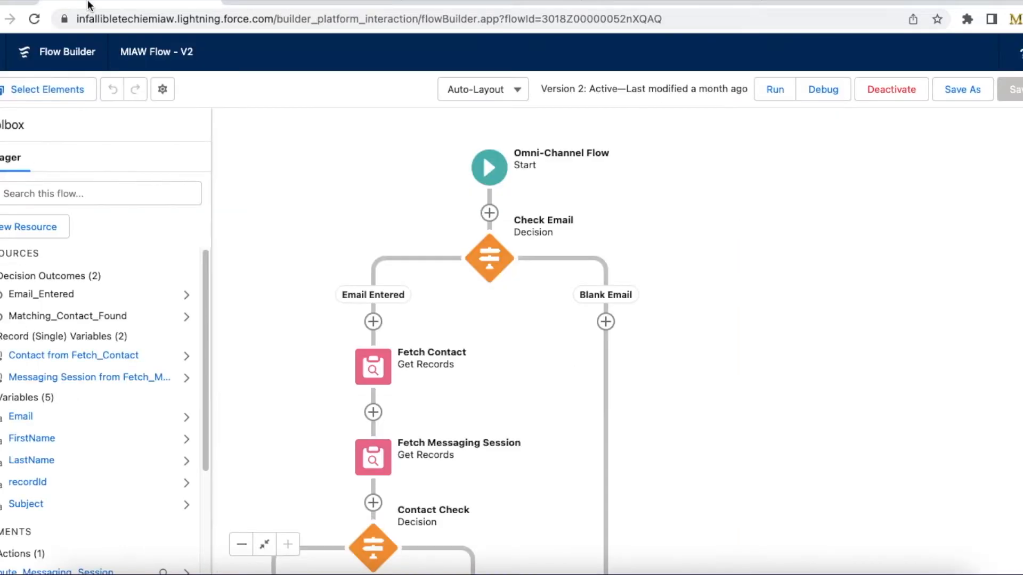
{"action": "mouse_move", "coordinate": [157, 51]}
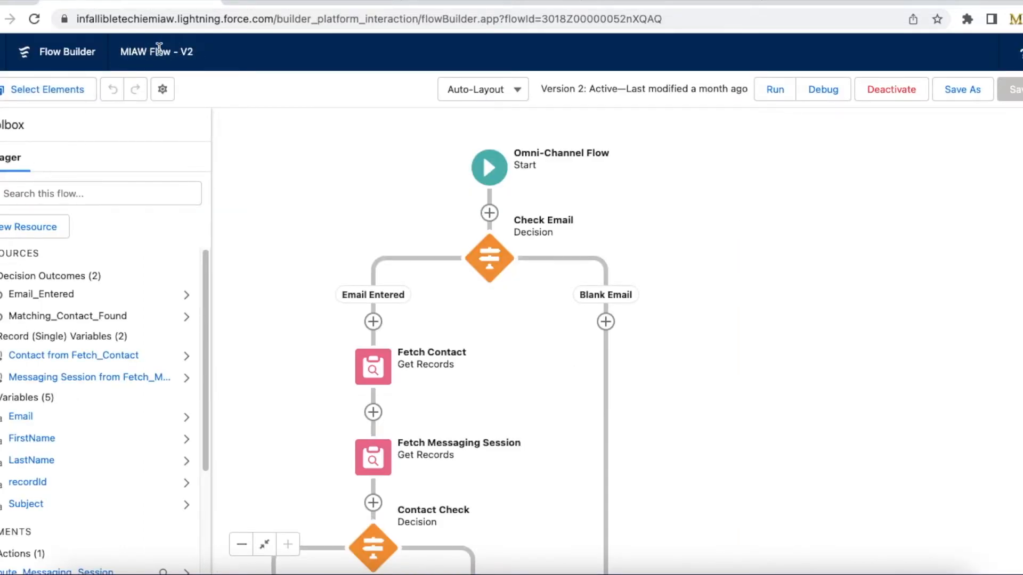
{"action": "mouse_move", "coordinate": [534, 181]}
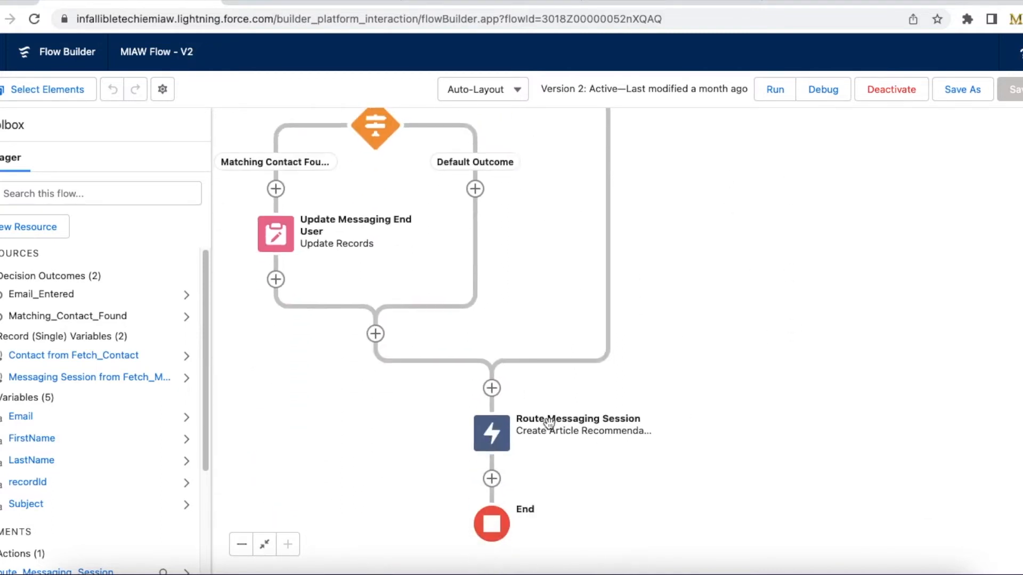
{"action": "mouse_move", "coordinate": [665, 418]}
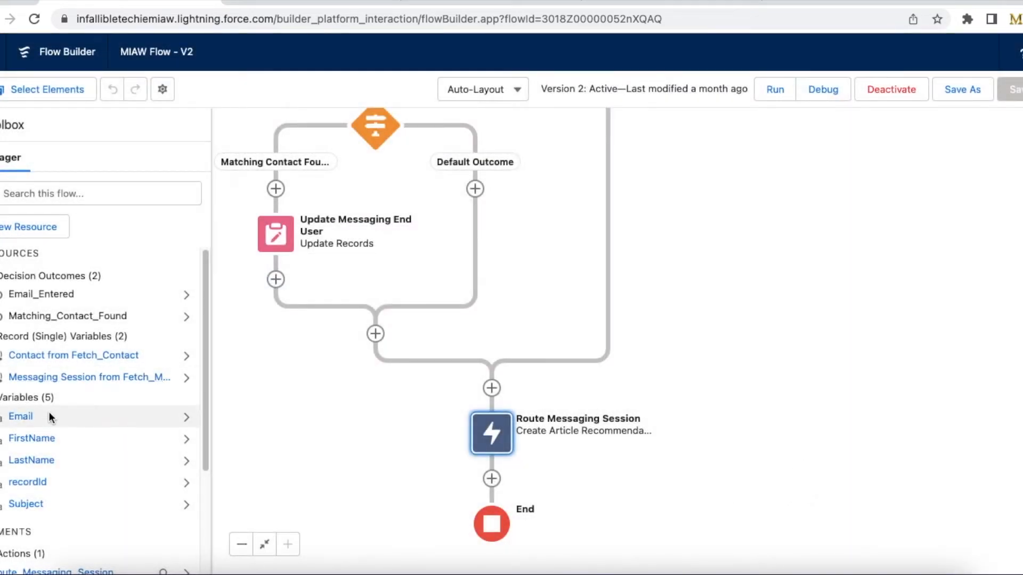
{"action": "mouse_move", "coordinate": [46, 428]}
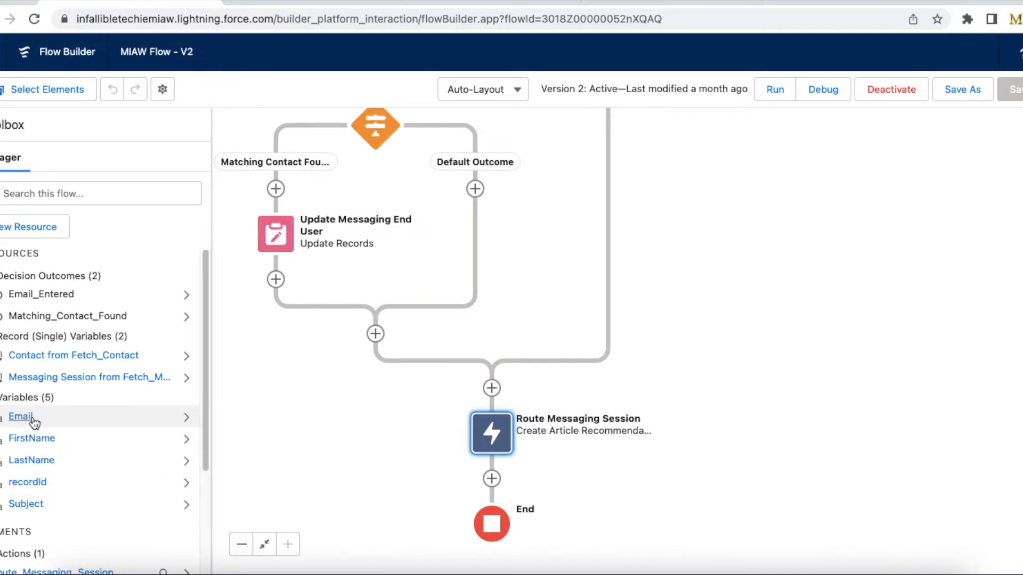
{"action": "mouse_move", "coordinate": [23, 416]}
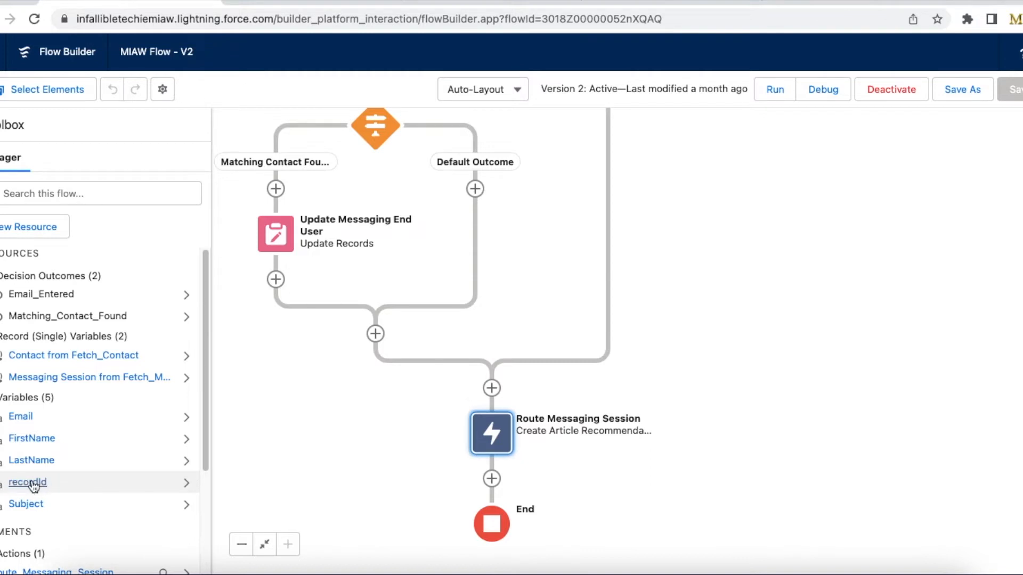
{"action": "mouse_move", "coordinate": [28, 482]}
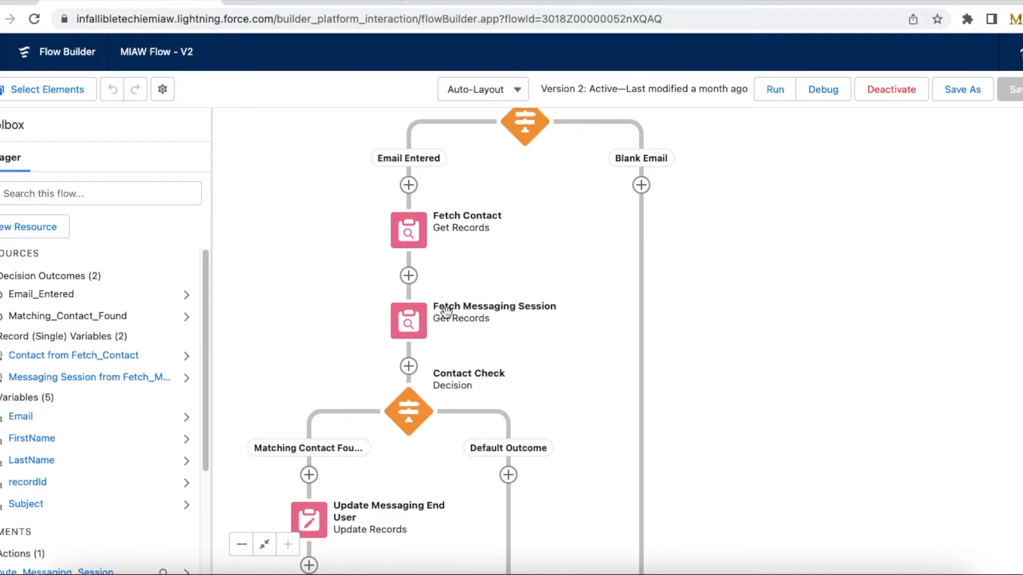
{"action": "mouse_move", "coordinate": [27, 482]}
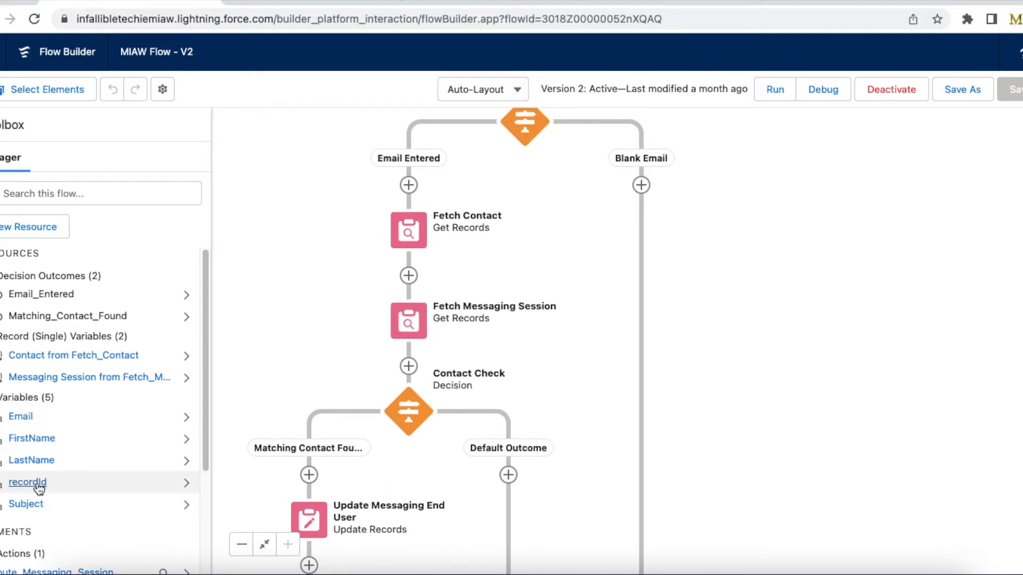
{"action": "mouse_move", "coordinate": [7, 485]}
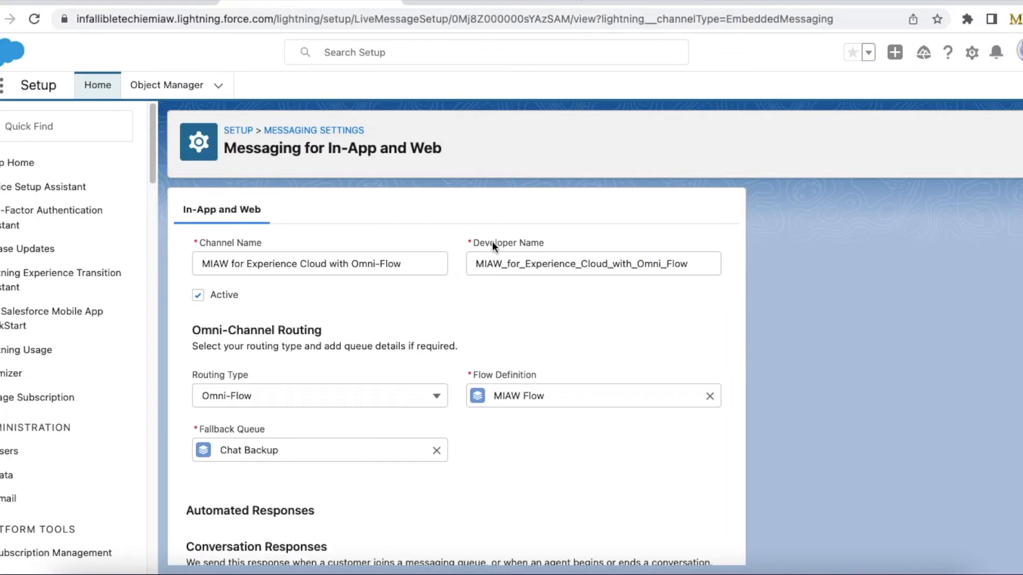
Step: Bring up the active Embedded Service deployment for MIAW for Experience Cloud with Omni-Flow
{"action": "scroll", "scroll_direction": "down", "scroll_amount": 3}
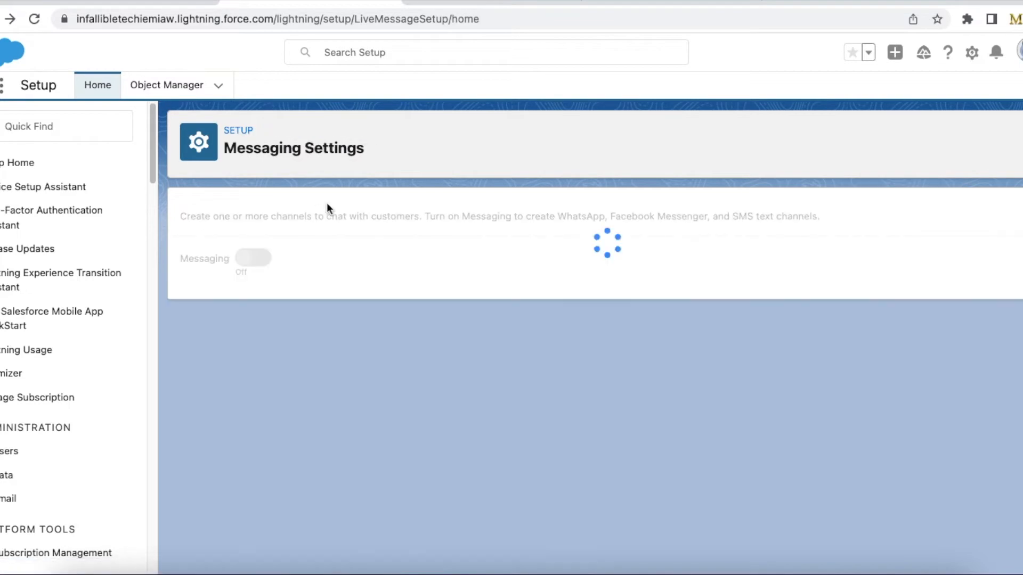
{"action": "left_click", "coordinate": [253, 257]}
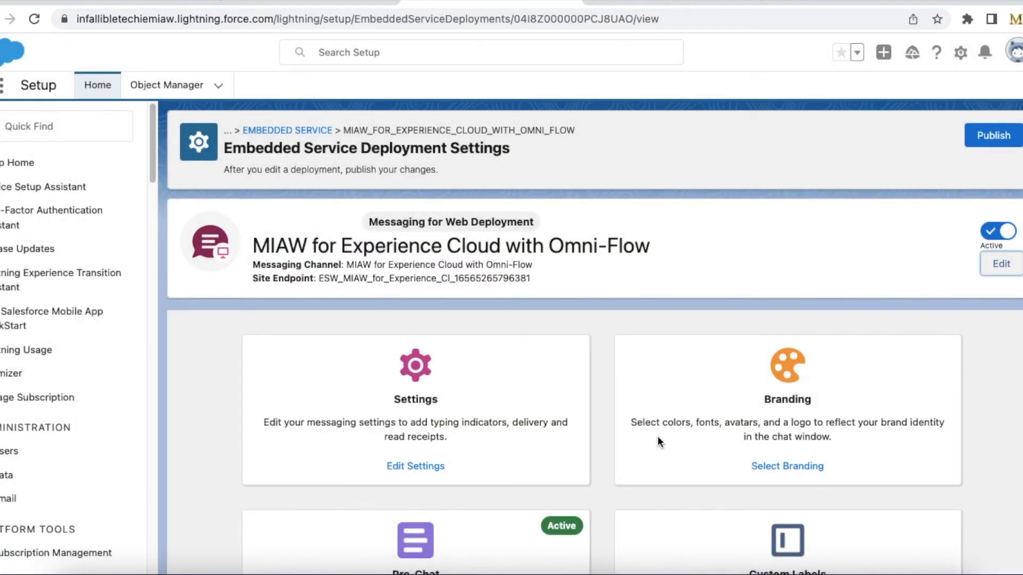
Step: View the deployment's active Pre-Chat form with First Name, Last Name, Email and Subject fields
{"action": "scroll", "scroll_direction": "down", "scroll_amount": 3}
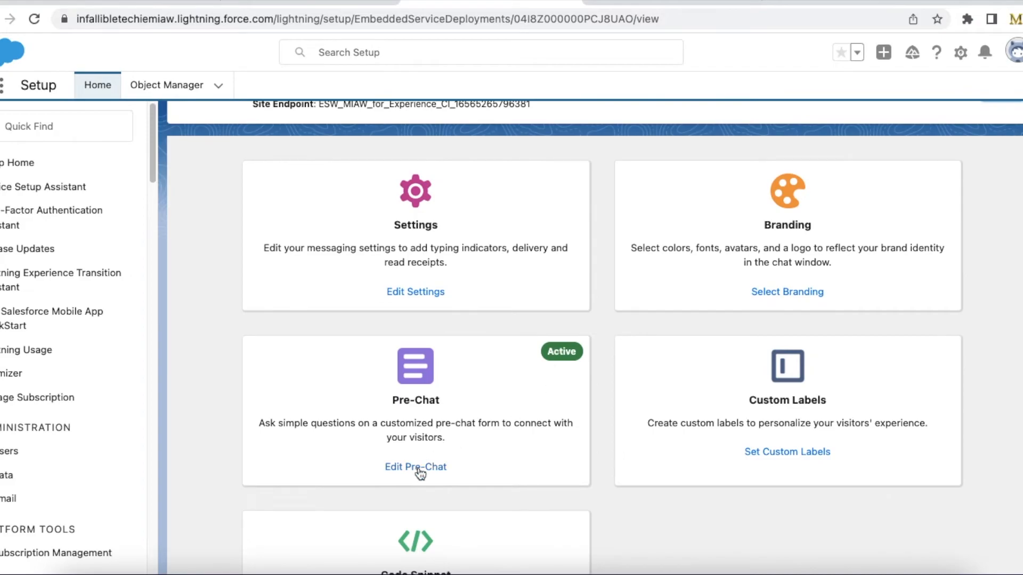
{"action": "left_click", "coordinate": [416, 467]}
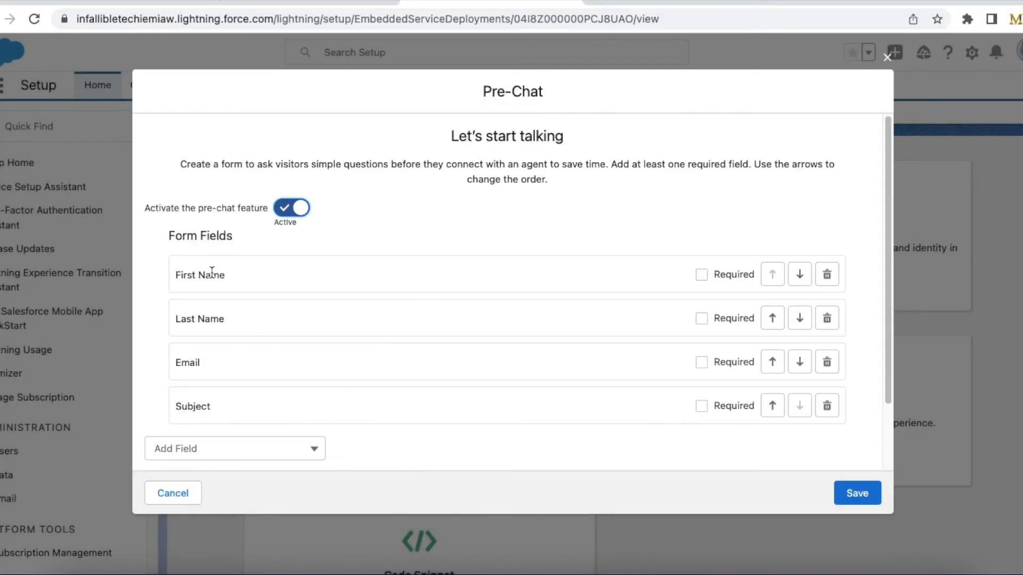
{"action": "mouse_move", "coordinate": [185, 459]}
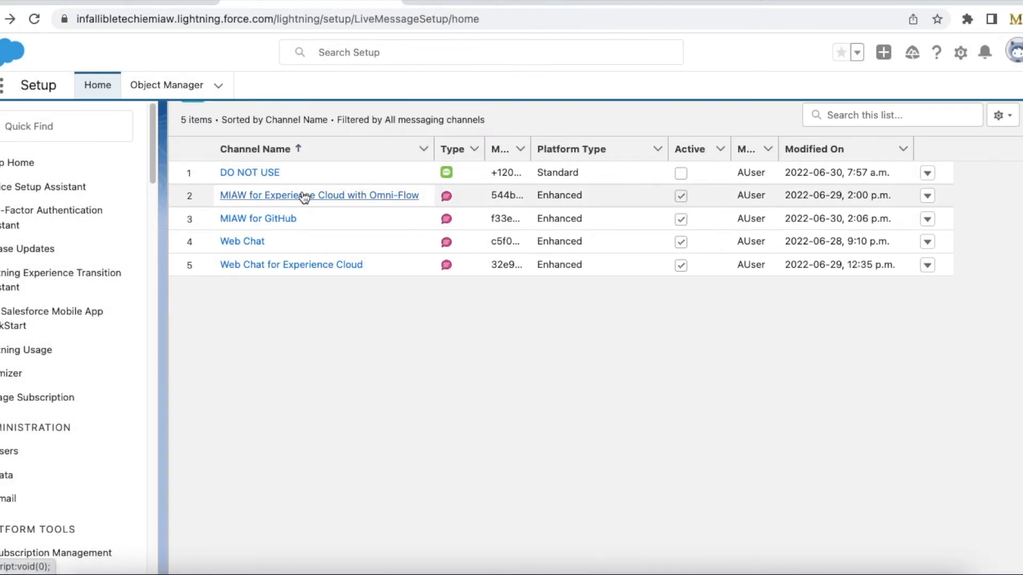
Step: View the Omni-Flow channel's parameter mappings for First Name, Email, Last Name and Subject
{"action": "left_click", "coordinate": [319, 195]}
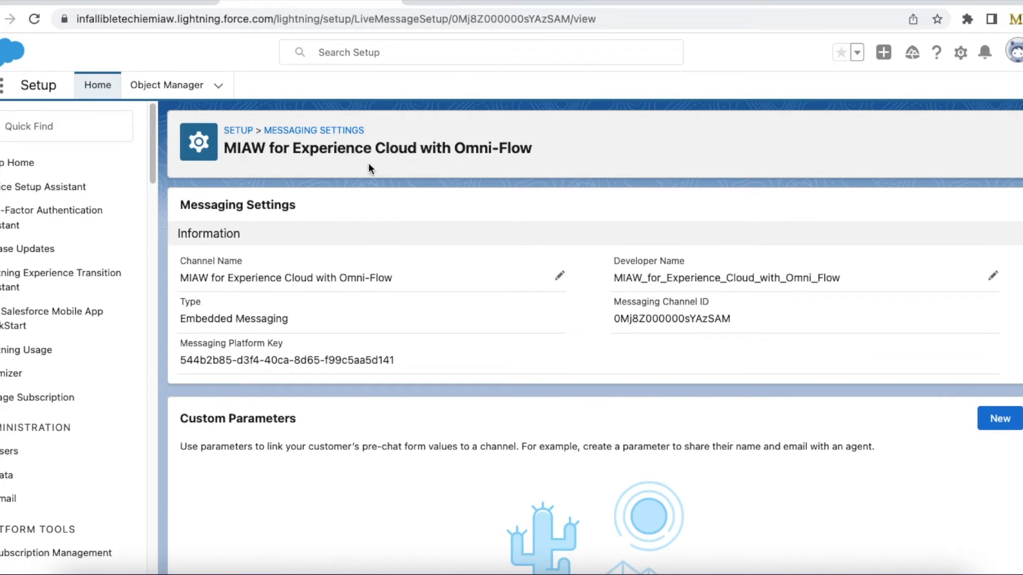
{"action": "scroll", "scroll_direction": "down", "scroll_amount": 3}
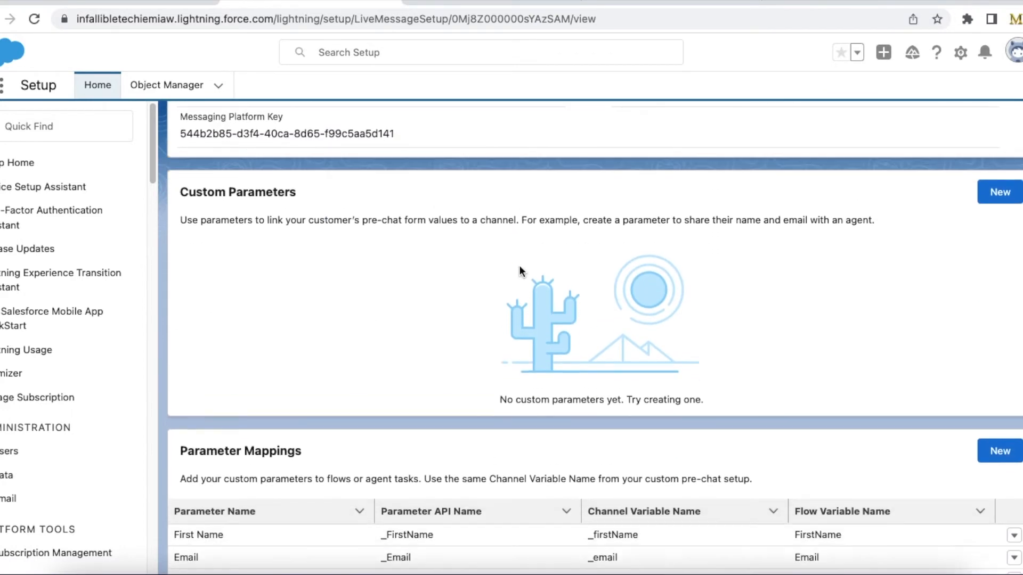
{"action": "scroll", "scroll_direction": "down", "scroll_amount": 3}
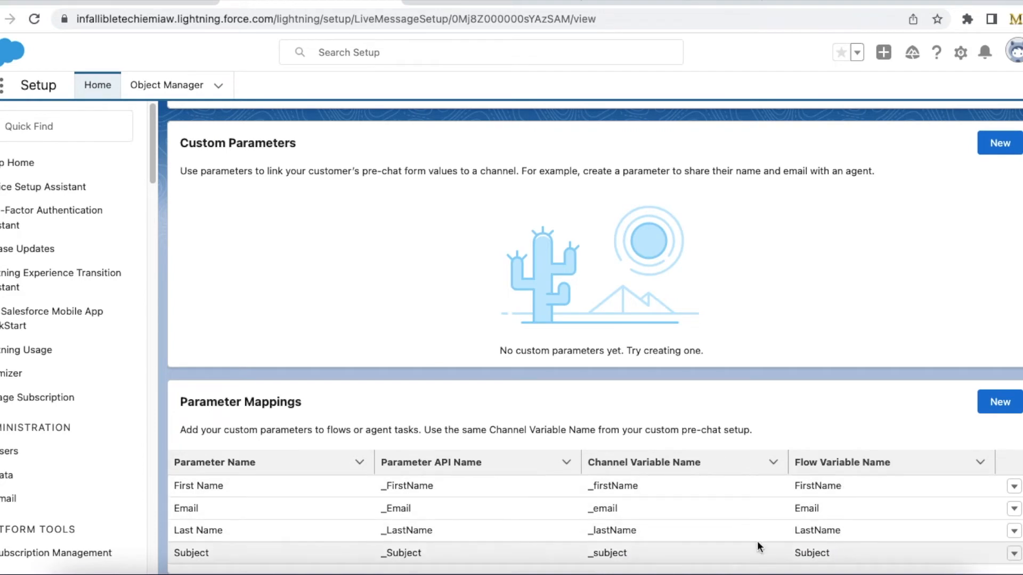
{"action": "mouse_move", "coordinate": [415, 508]}
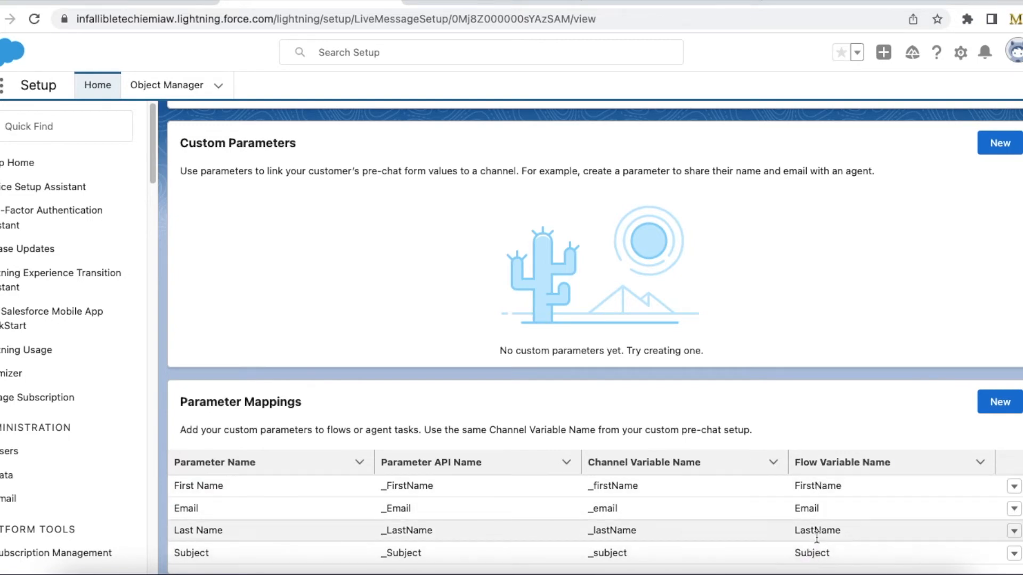
Step: Bring up an empty New Parameter Mapping form with Parameter and Flow Variable Name unset
{"action": "left_click", "coordinate": [999, 402]}
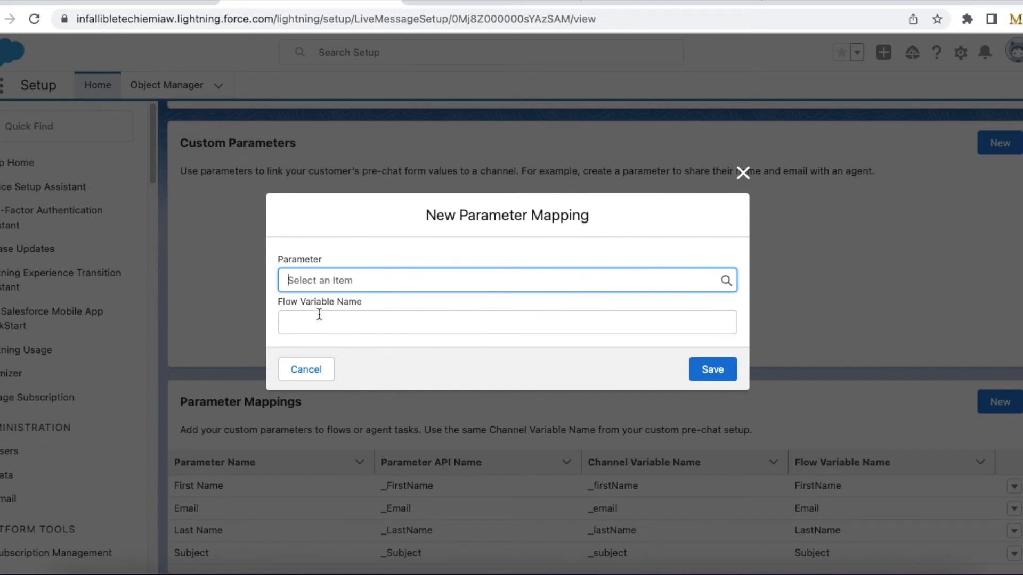
{"action": "mouse_move", "coordinate": [400, 303]}
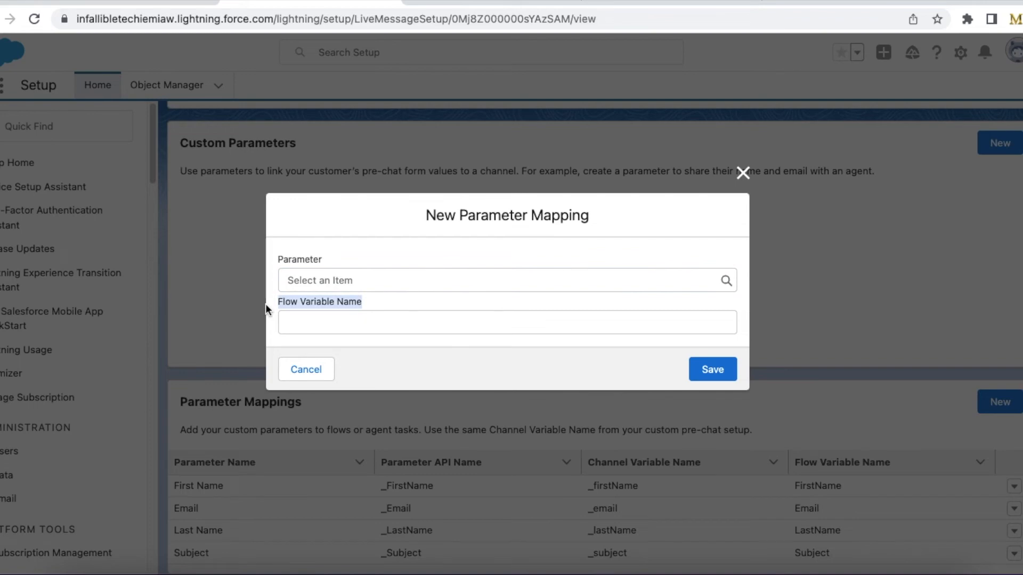
{"action": "mouse_move", "coordinate": [400, 361]}
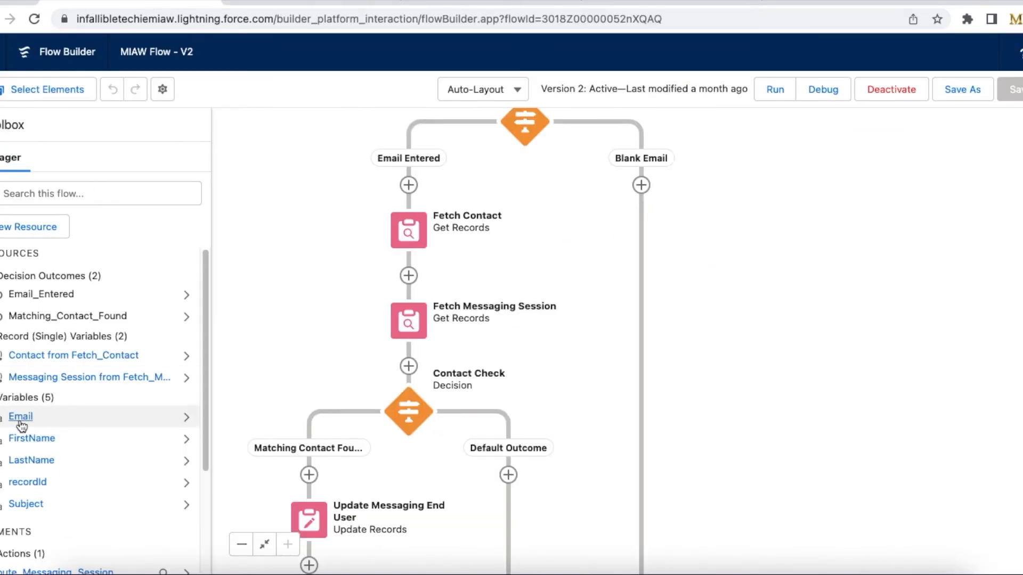
Step: Check the flow's Email variable is Text and available for input, leaving it unchanged
{"action": "left_click", "coordinate": [21, 416]}
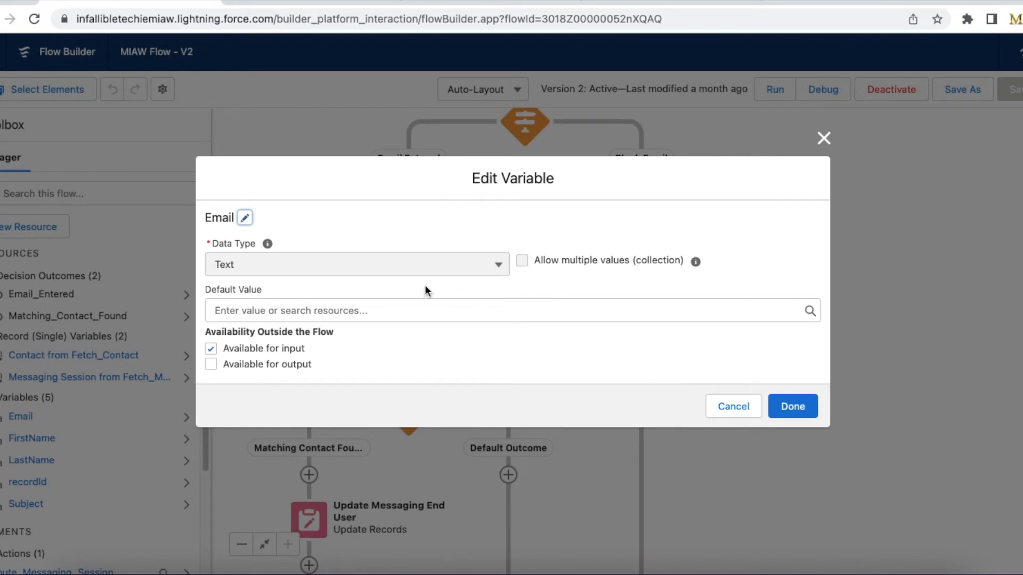
{"action": "left_click", "coordinate": [244, 217]}
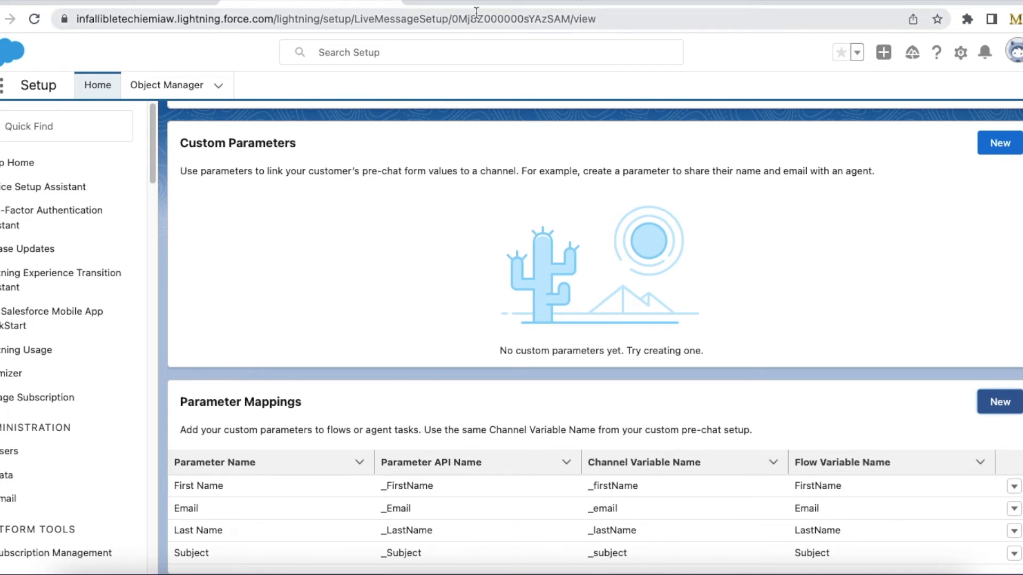
{"action": "mouse_move", "coordinate": [110, 4]}
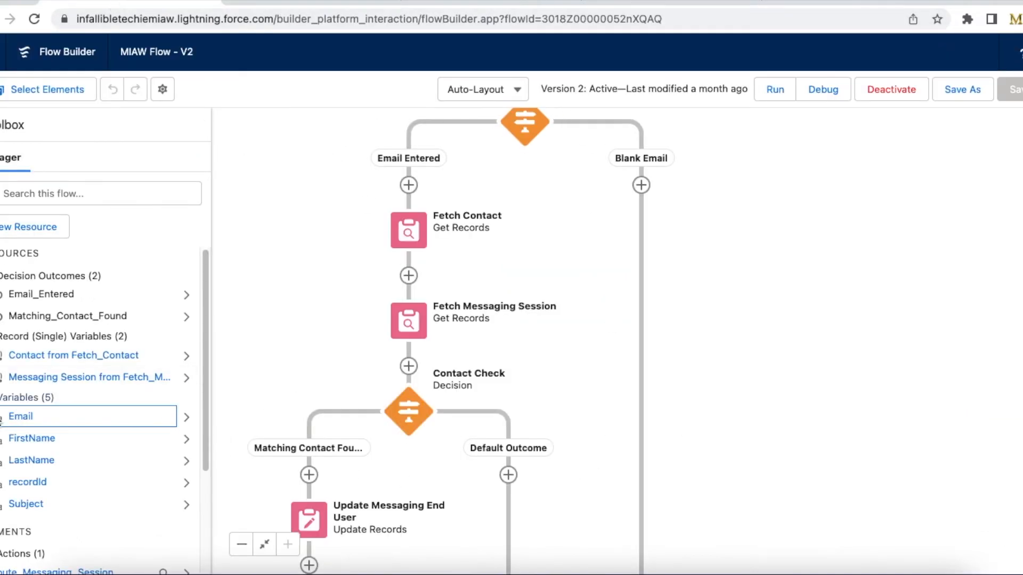
{"action": "mouse_move", "coordinate": [39, 438]}
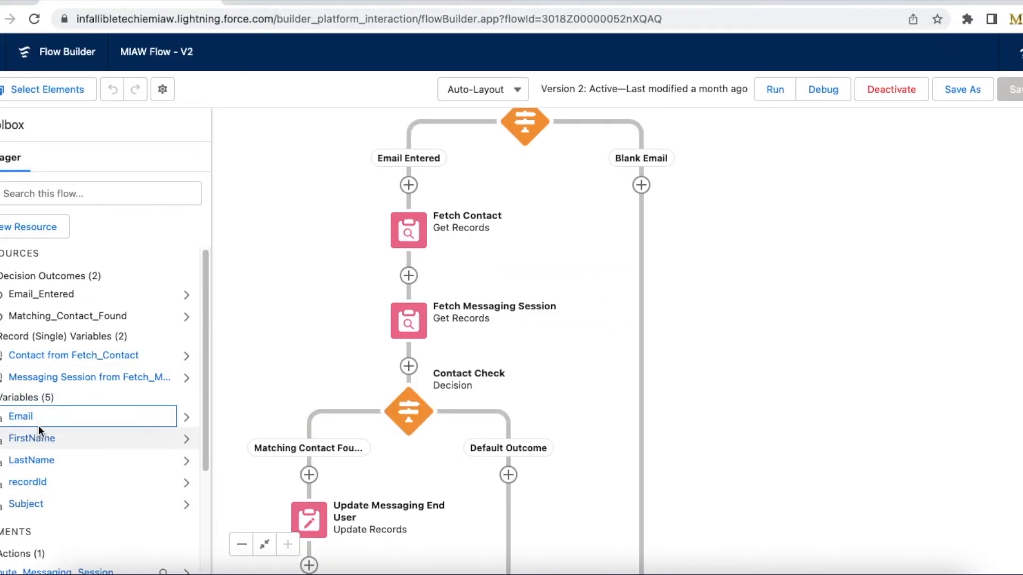
{"action": "mouse_move", "coordinate": [50, 475]}
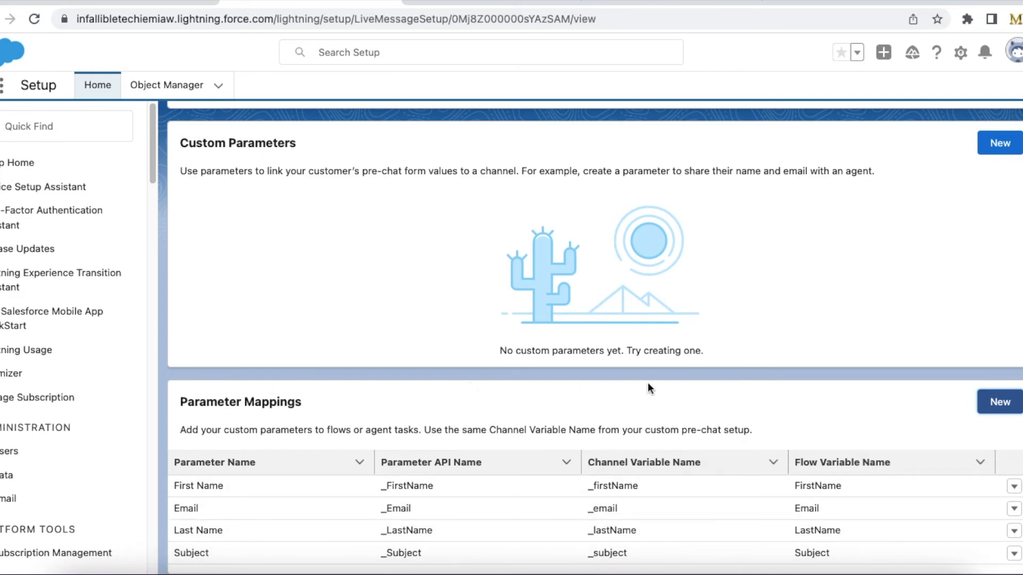
{"action": "mouse_move", "coordinate": [397, 400]}
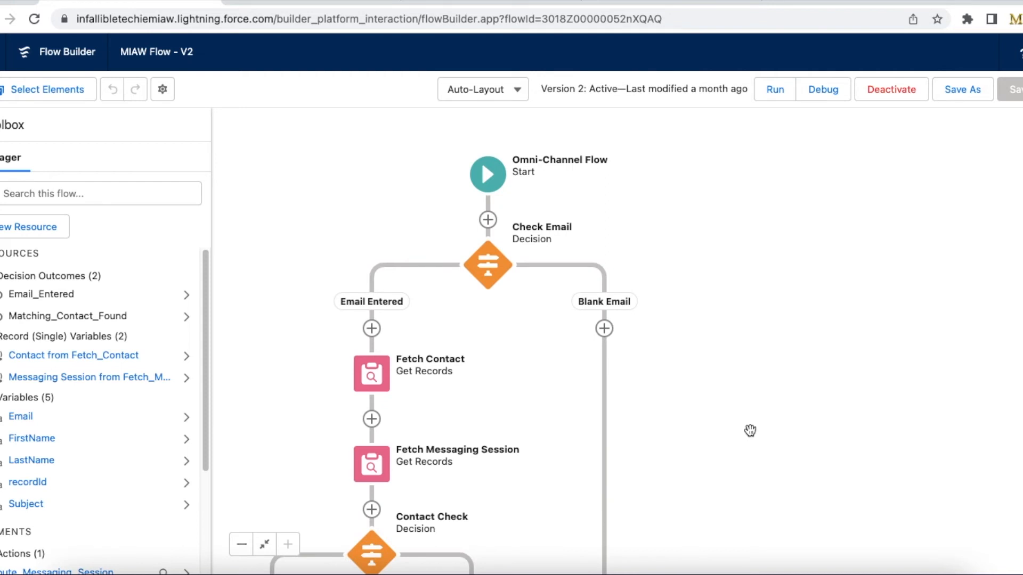
{"action": "mouse_move", "coordinate": [549, 234]}
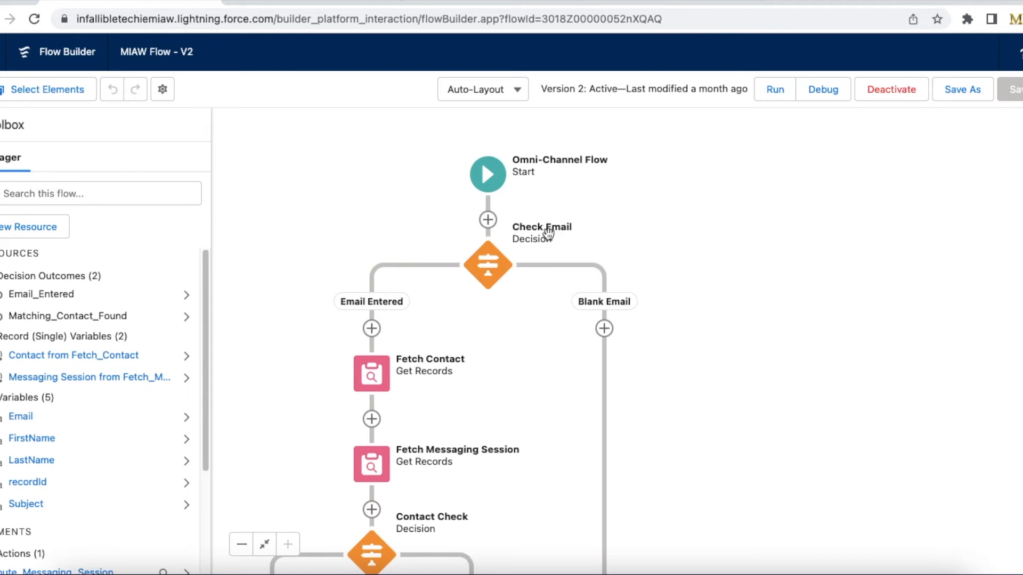
{"action": "mouse_move", "coordinate": [497, 220]}
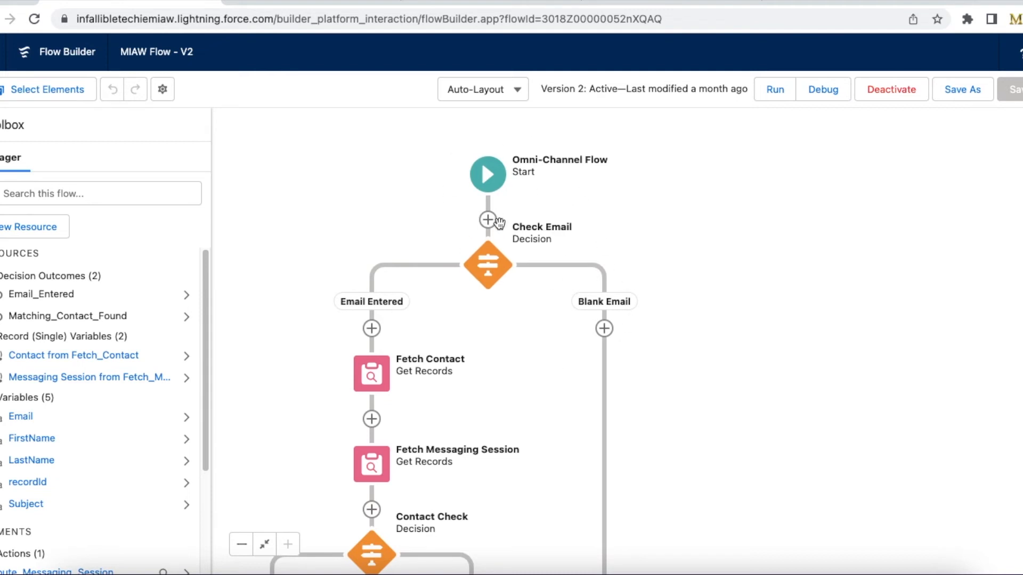
{"action": "mouse_move", "coordinate": [520, 212]}
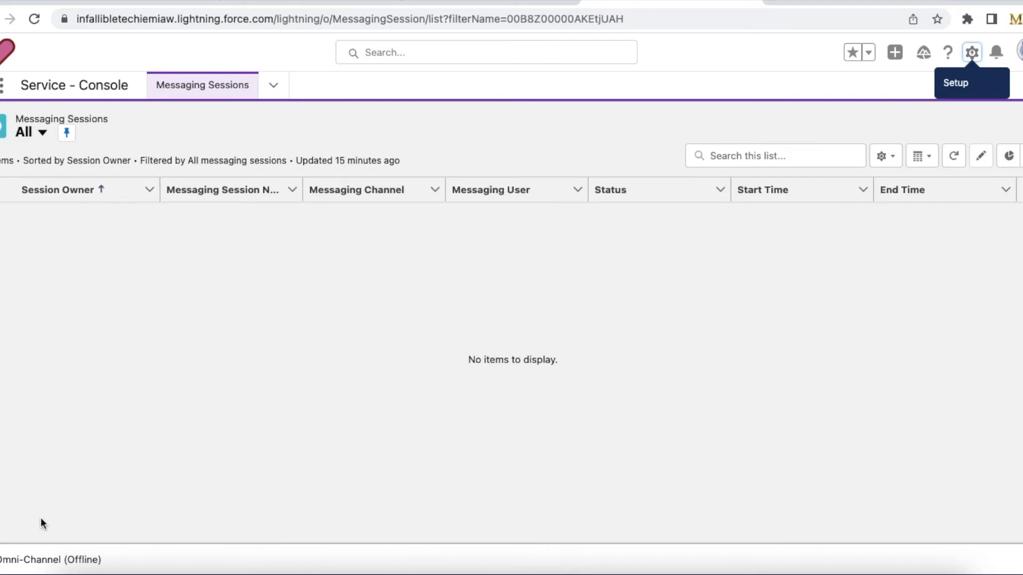
Step: Set the agent's Omni-Channel status to Chat so they are available for work
{"action": "left_click", "coordinate": [28, 559]}
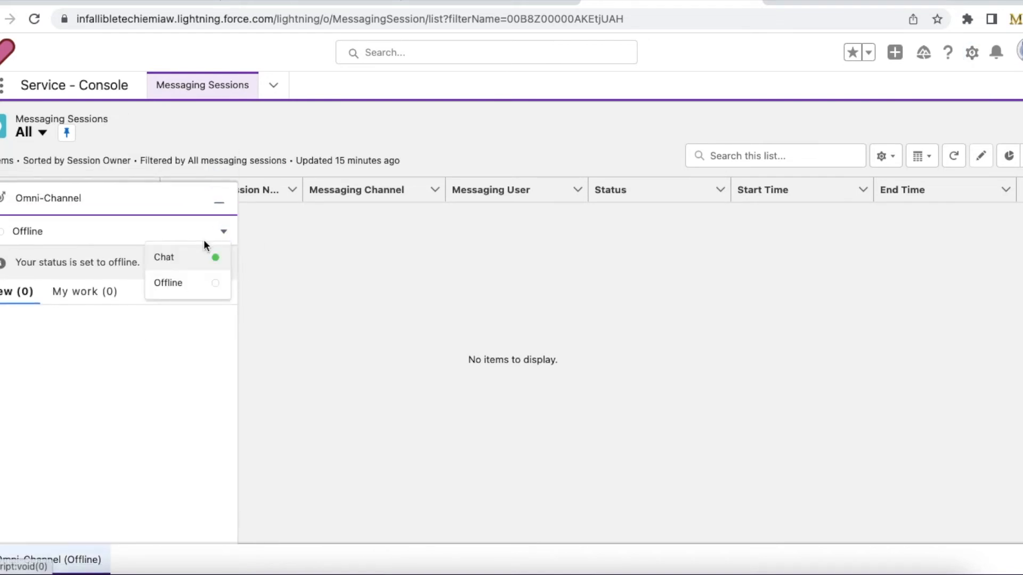
{"action": "left_click", "coordinate": [164, 256]}
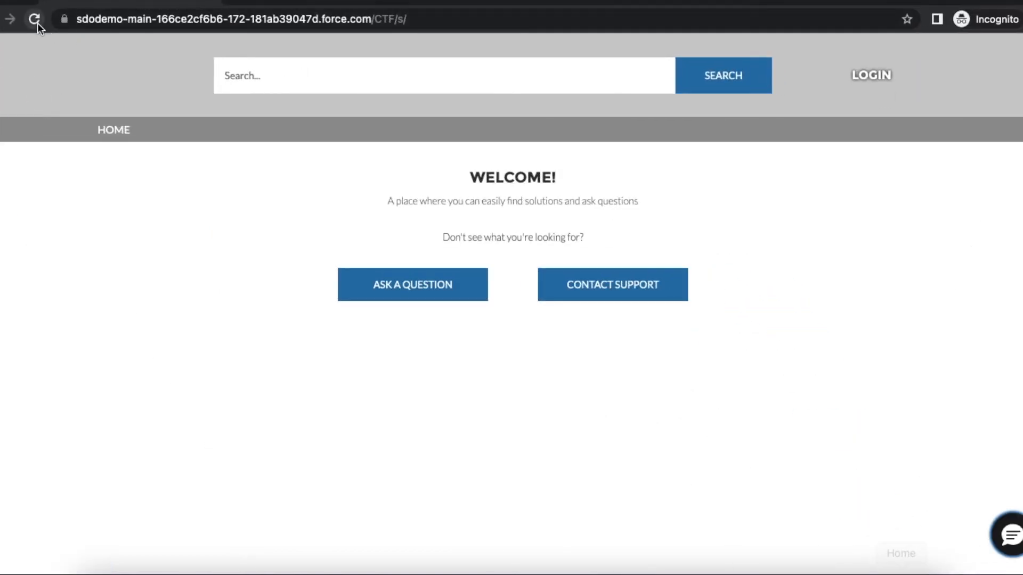
{"action": "left_click", "coordinate": [35, 19]}
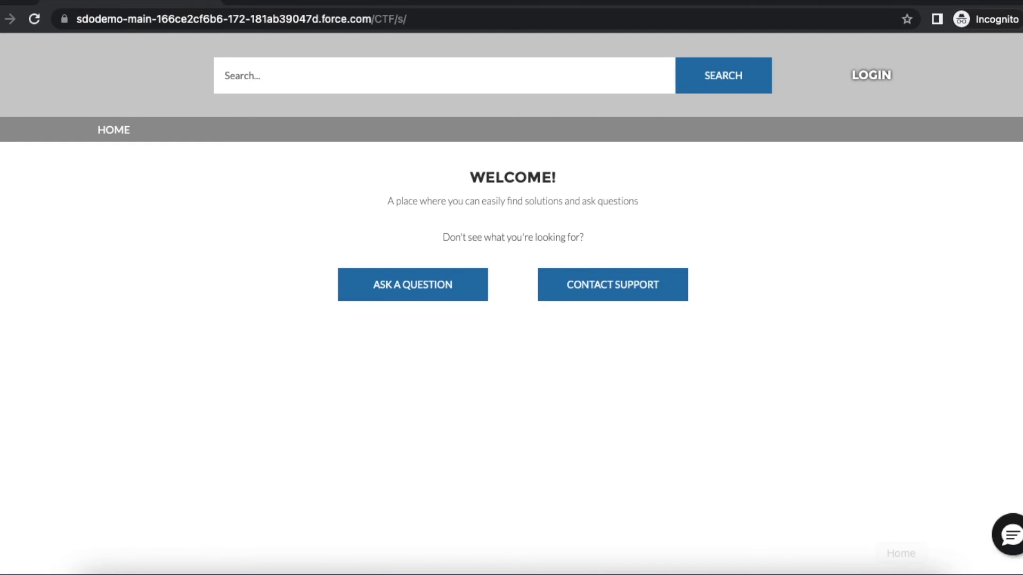
{"action": "left_click", "coordinate": [999, 535]}
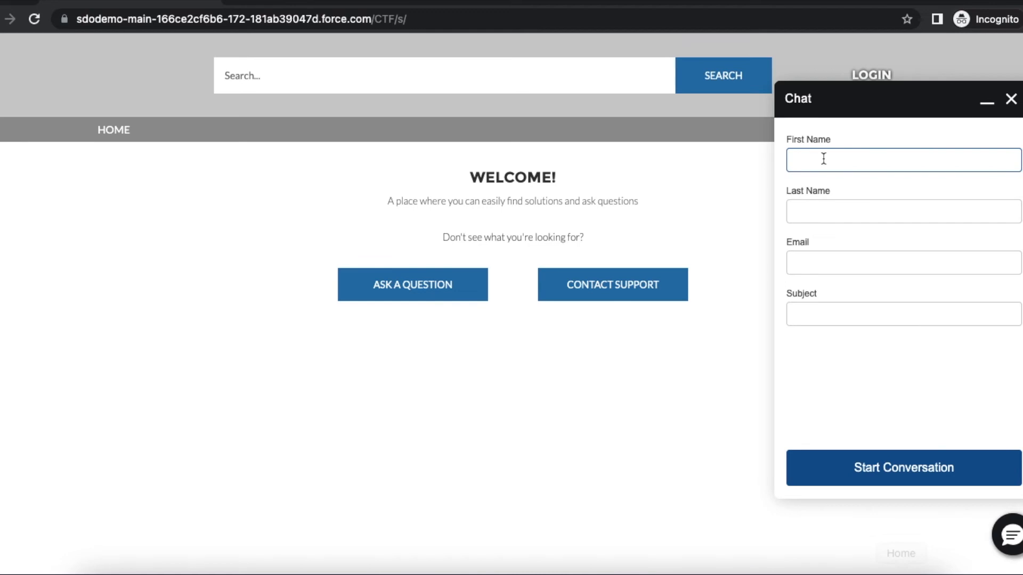
{"action": "type", "text": "Test"}
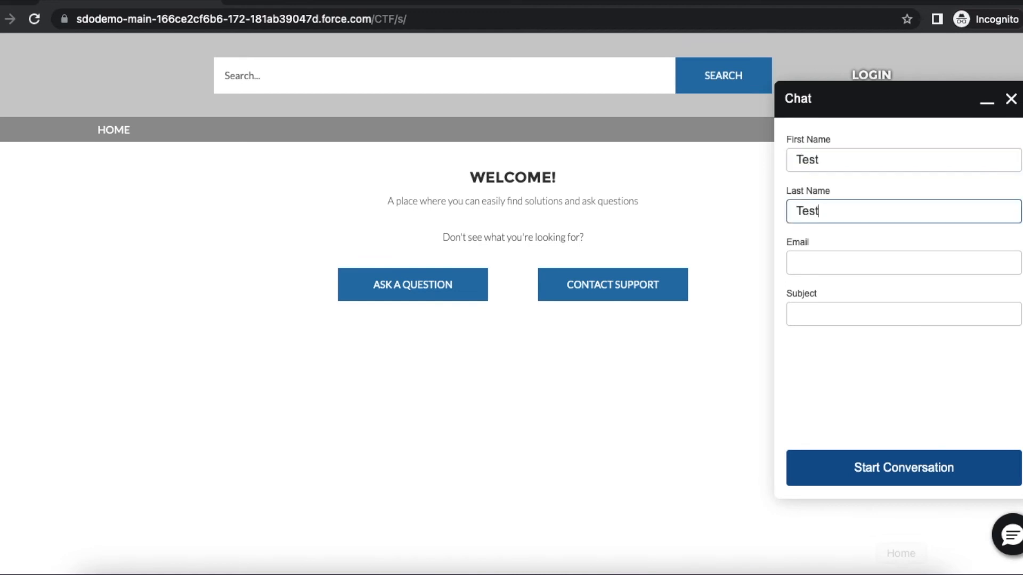
{"action": "type", "text": "test@test."}
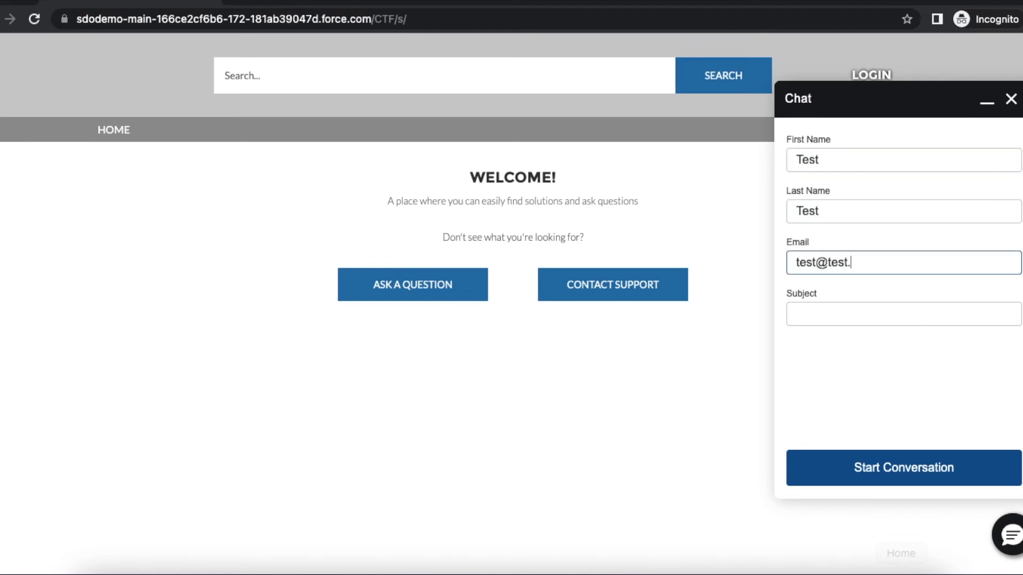
{"action": "type", "text": "Test"}
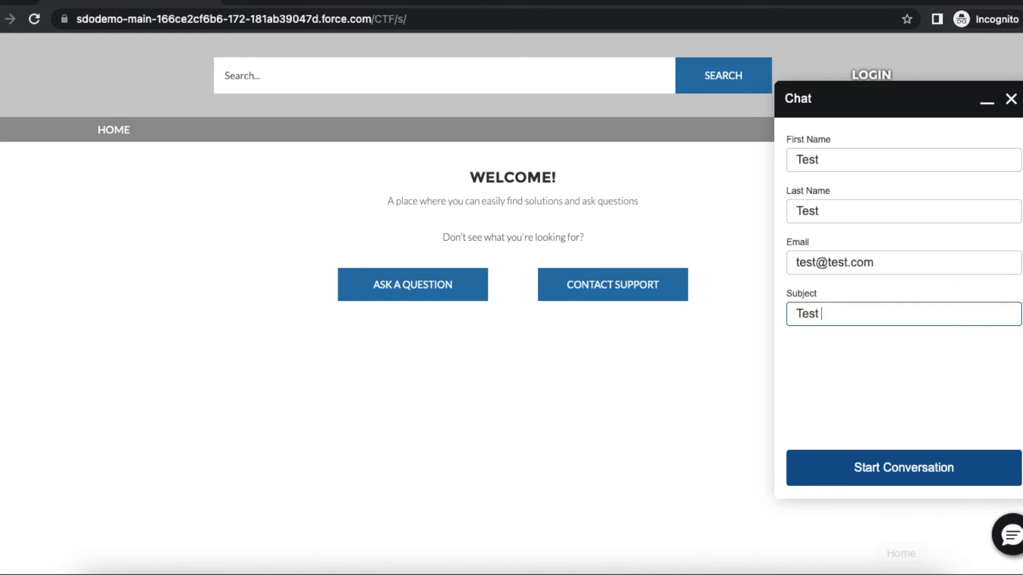
{"action": "type", "text": "Subject"}
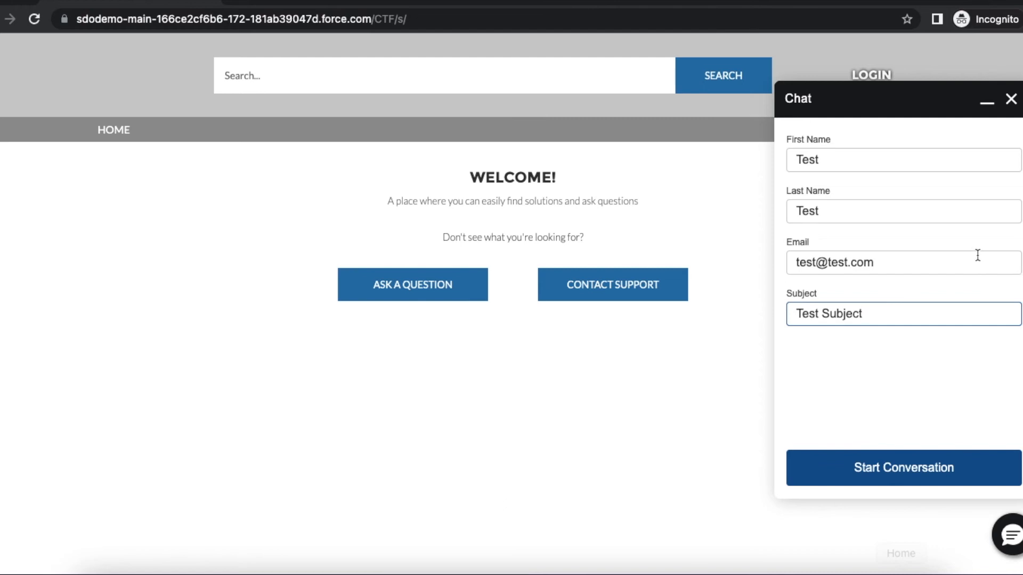
{"action": "mouse_move", "coordinate": [935, 478]}
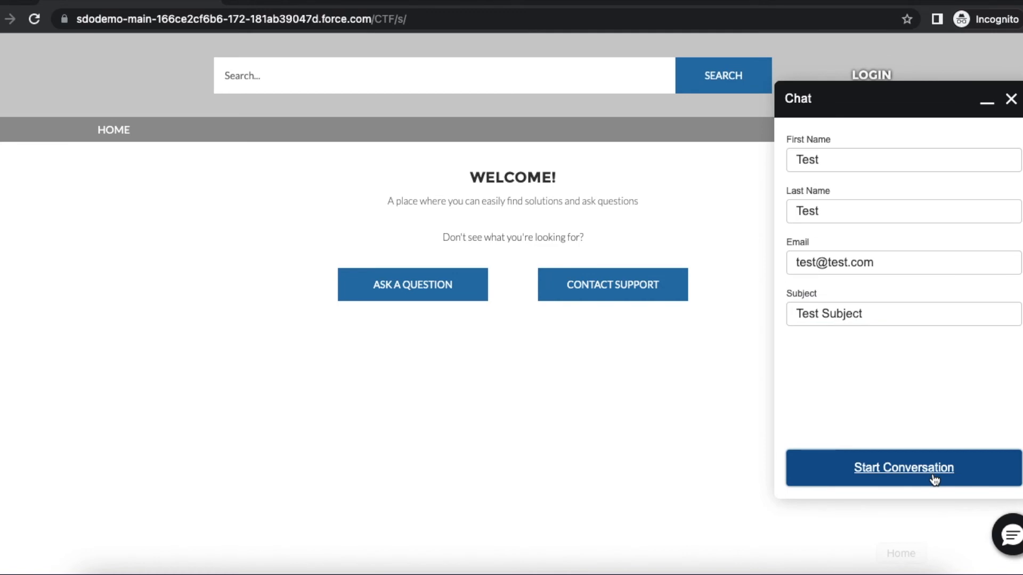
{"action": "left_click", "coordinate": [903, 467]}
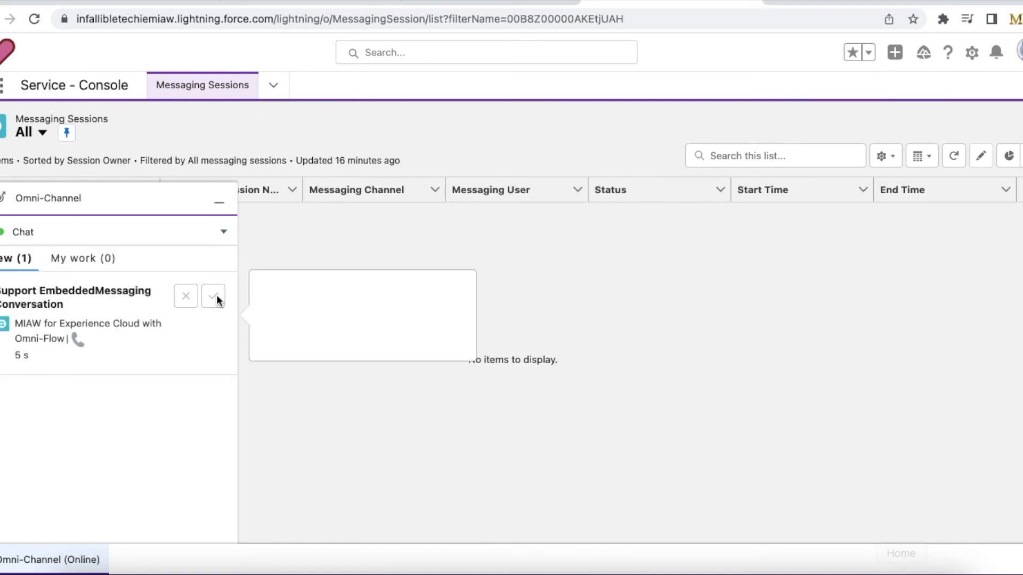
Step: Accept the incoming EmbeddedMessaging conversation as messaging session MS-00000034
{"action": "left_click", "coordinate": [213, 295]}
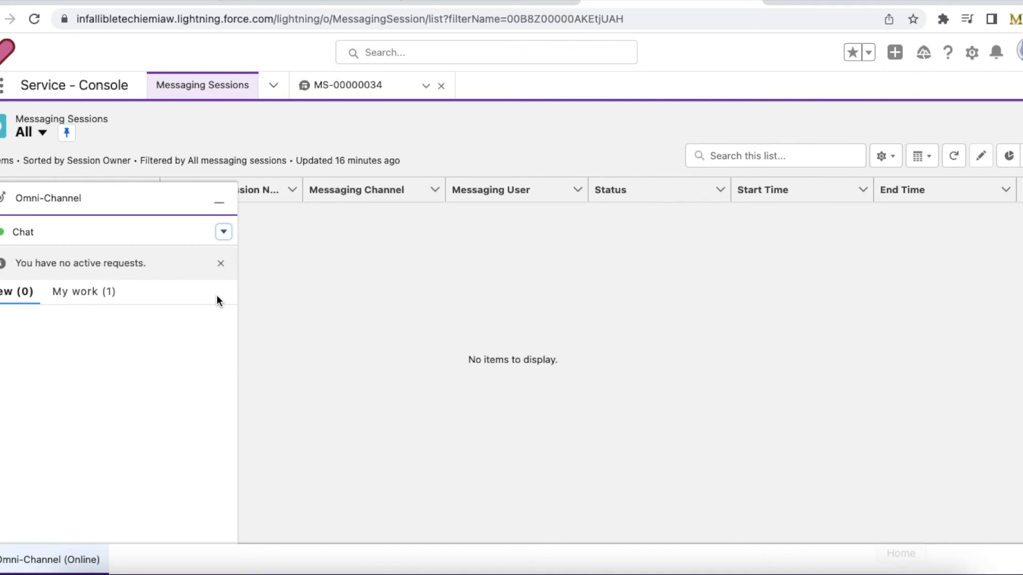
{"action": "left_click", "coordinate": [351, 84]}
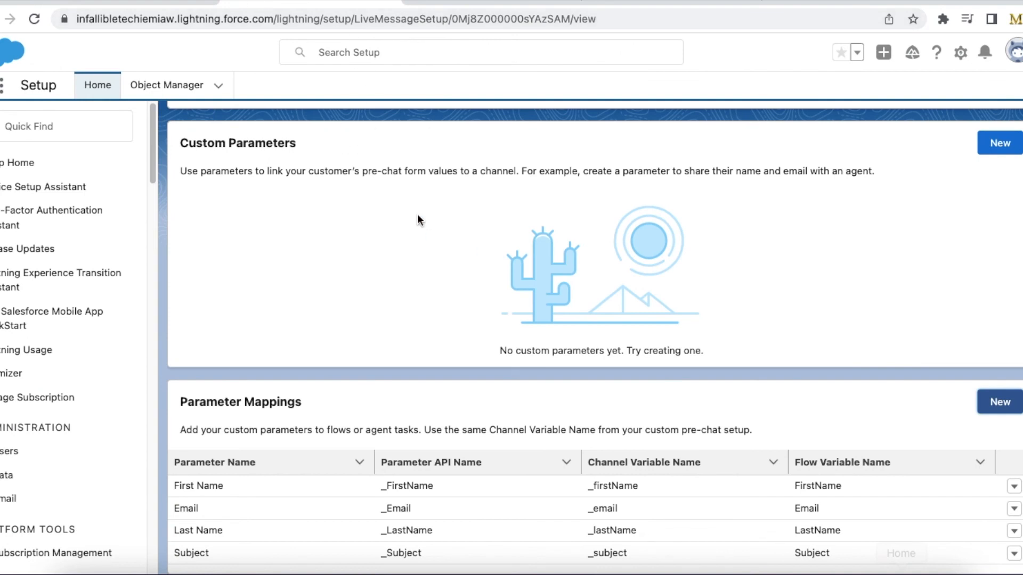
{"action": "mouse_move", "coordinate": [465, 235]}
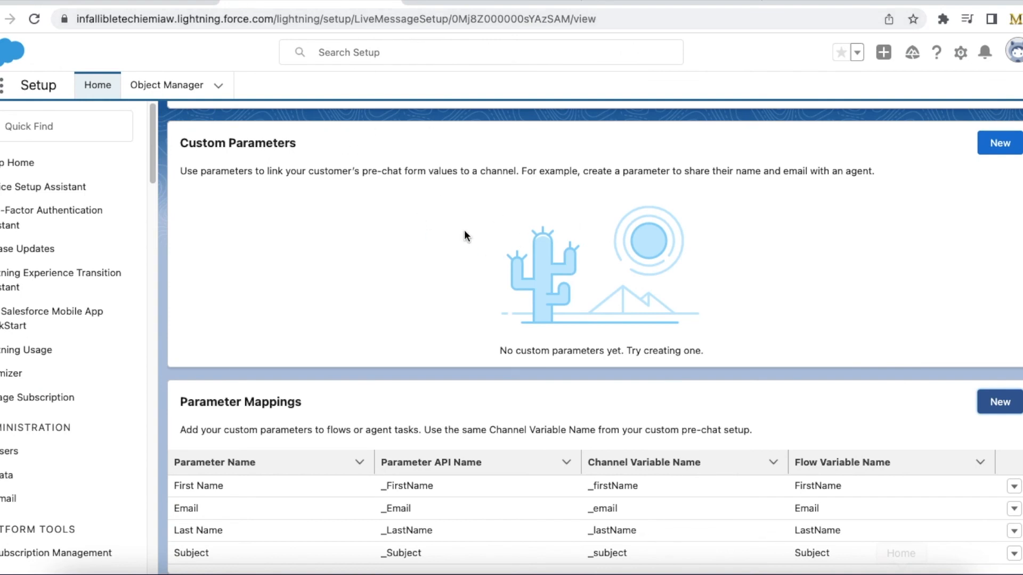